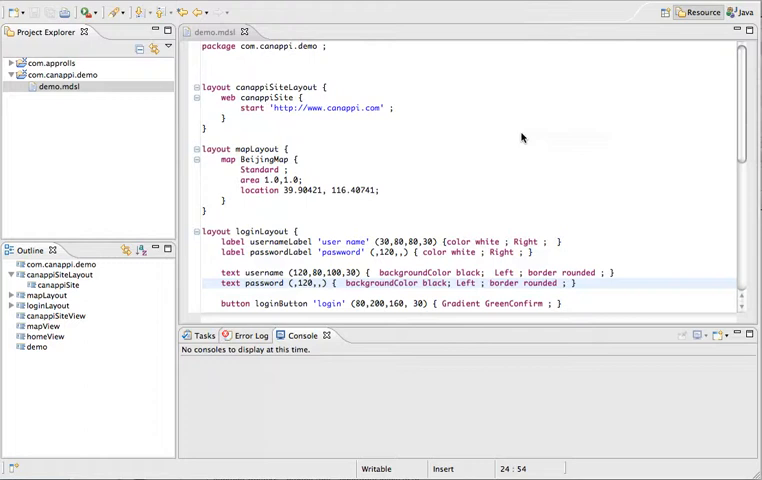
mouse_move(486, 176)
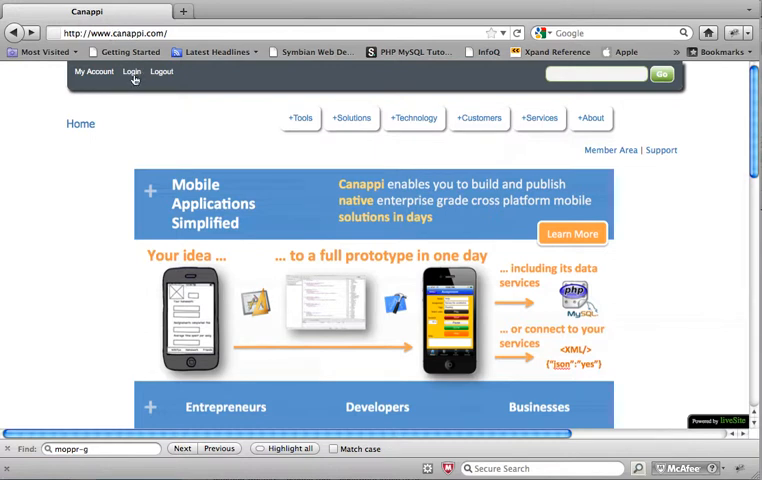
click(132, 72)
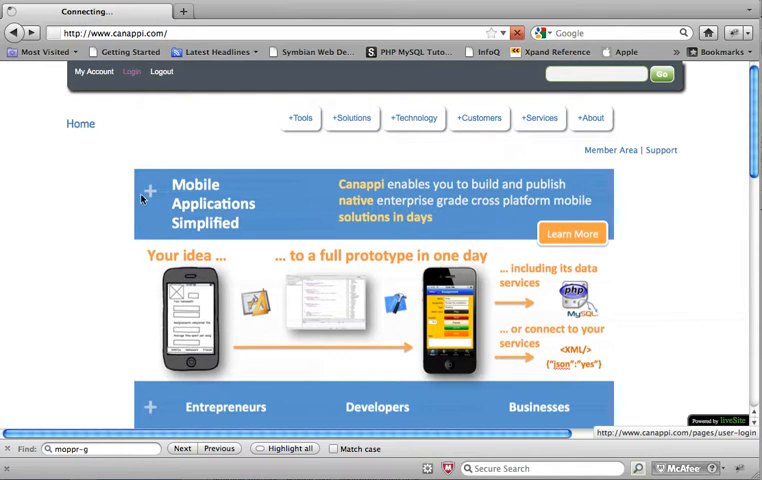
mouse_move(356, 224)
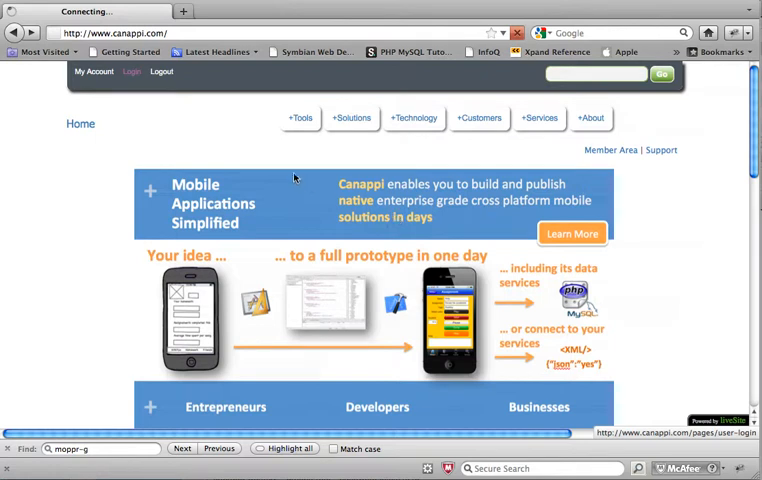
mouse_move(256, 156)
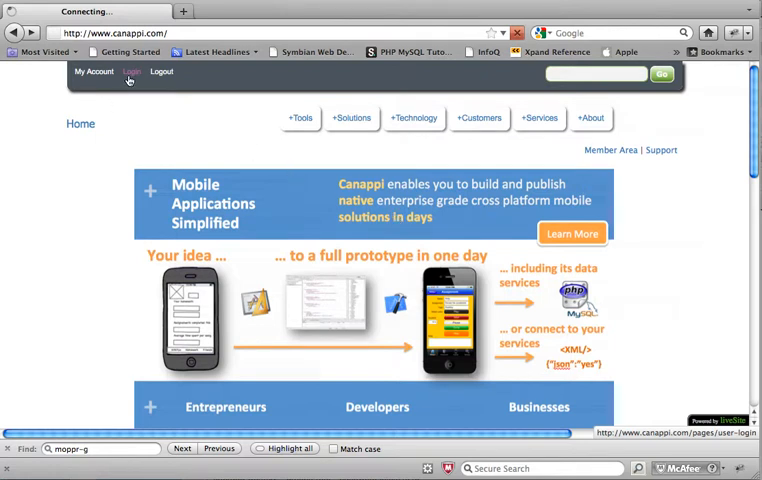
click(132, 72)
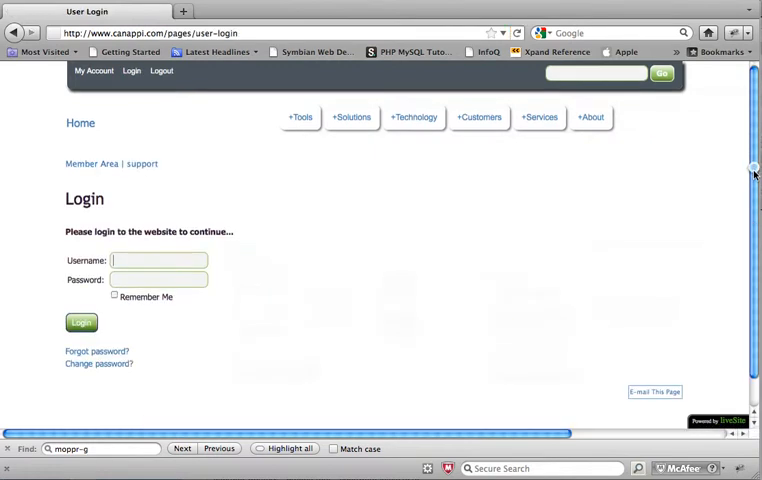
scroll(down, 3)
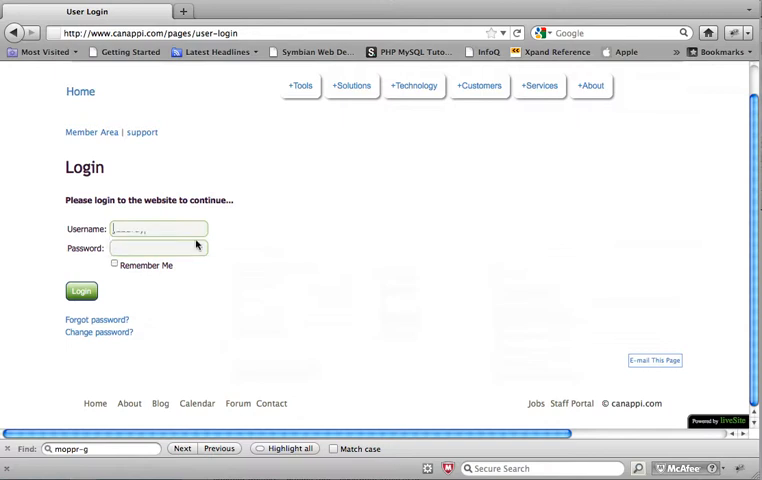
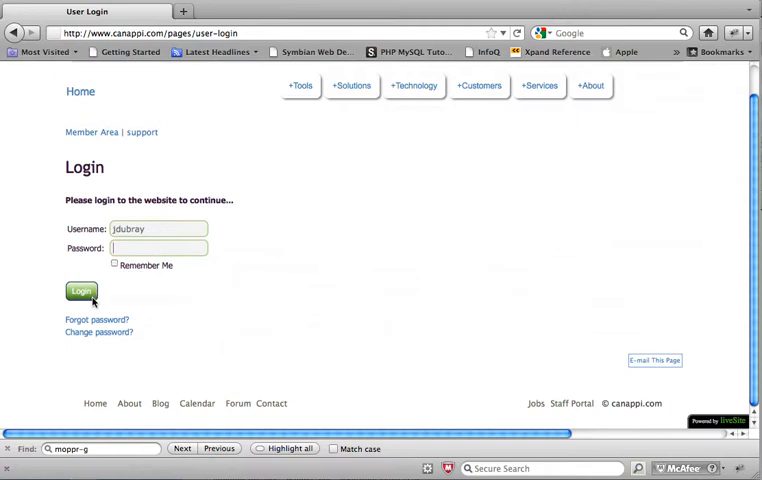
click(80, 292)
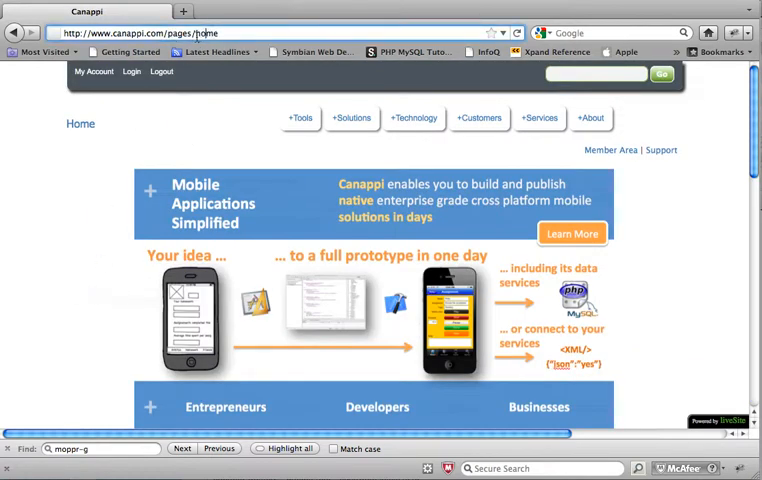
Change the page address from pages/home to pages/moppr-gen to reach the generator.
click(284, 32)
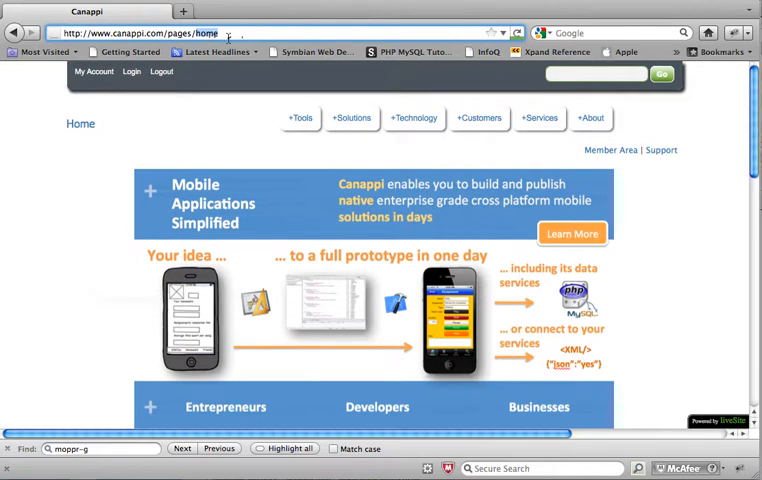
mouse_move(512, 220)
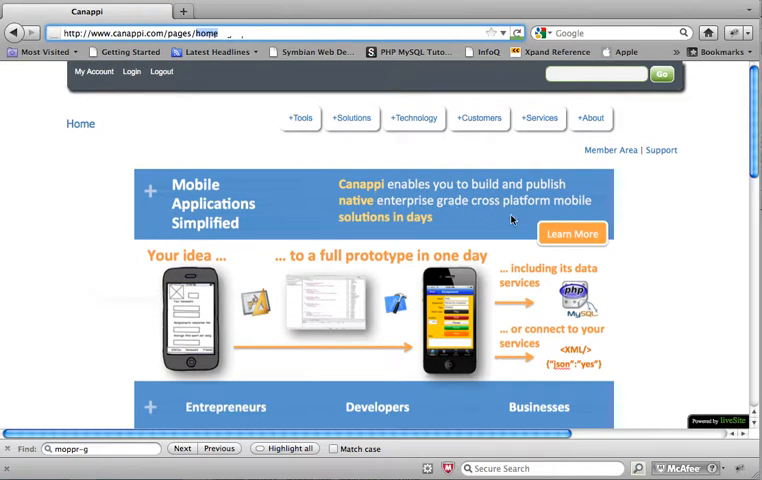
mouse_move(516, 220)
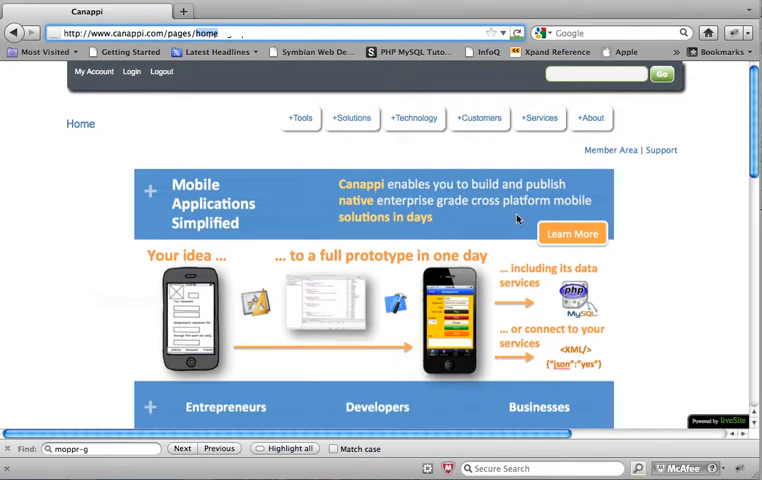
mouse_move(644, 214)
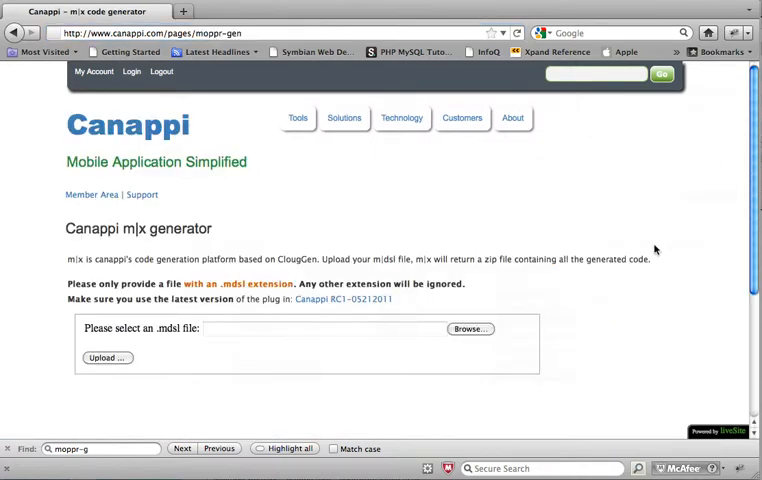
Browse for an mdsl file and select demo.mdsl from the com.canappi.demo folder.
click(470, 328)
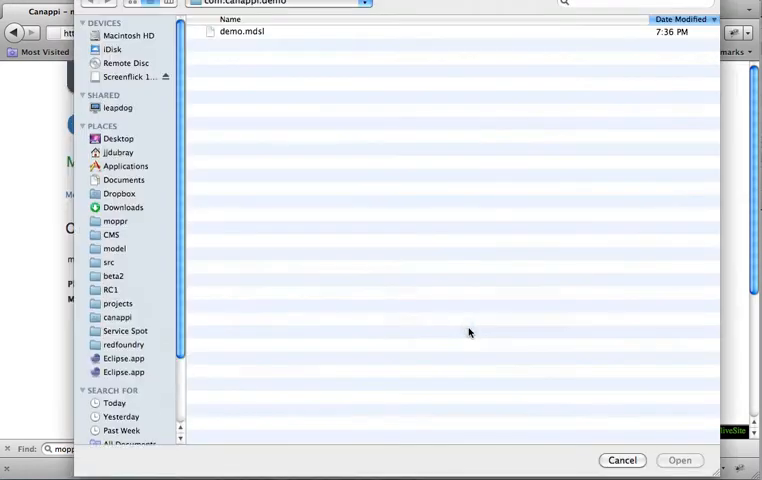
mouse_move(276, 46)
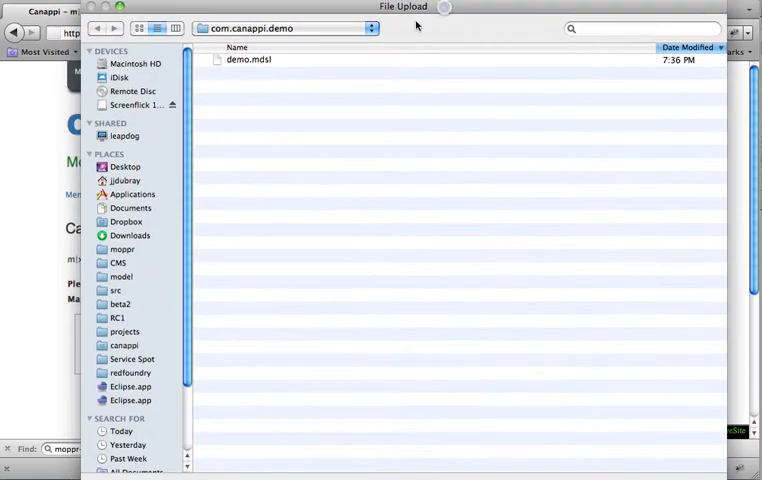
click(250, 60)
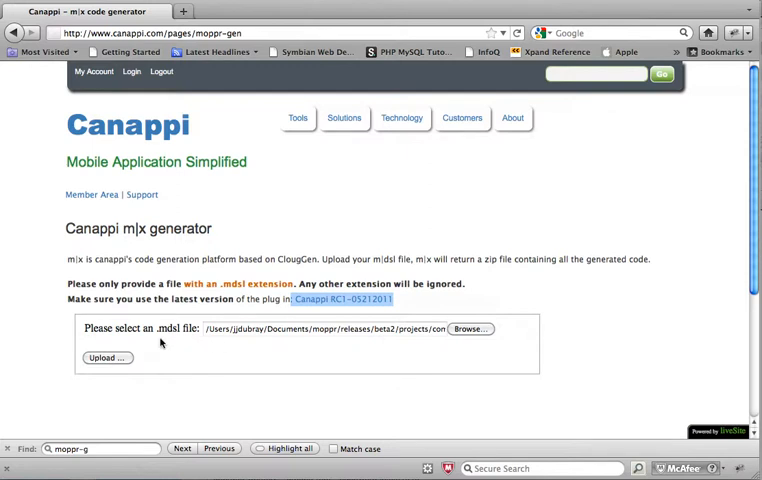
Upload demo.mdsl and wait for the download link to the generated files.
click(106, 358)
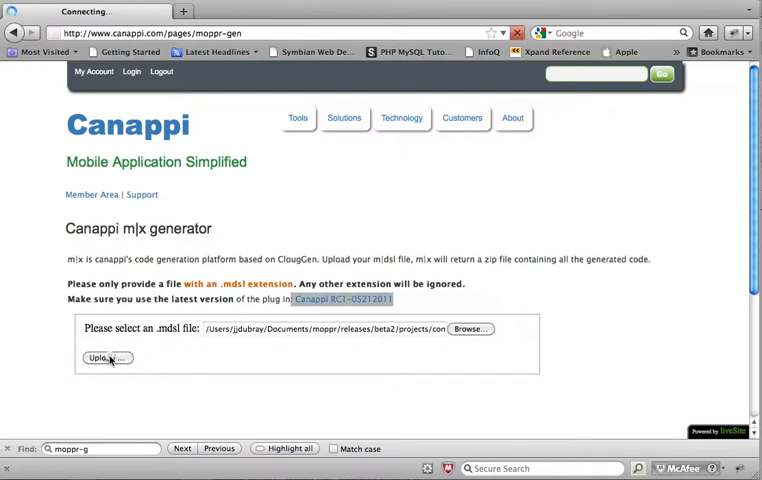
click(108, 356)
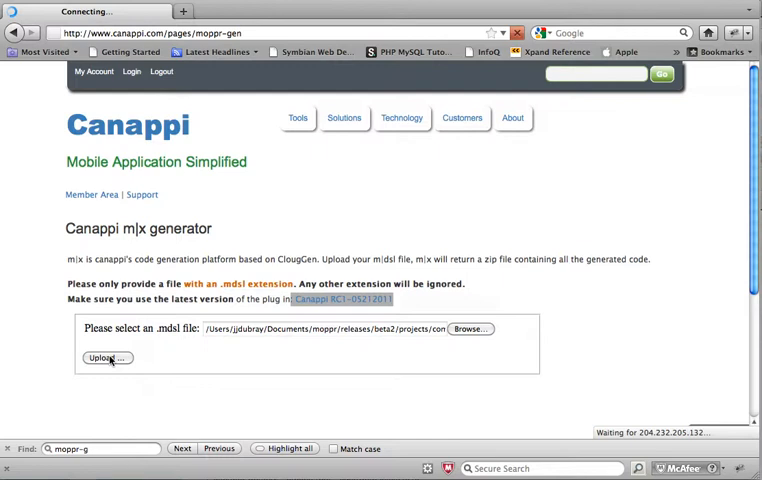
click(106, 356)
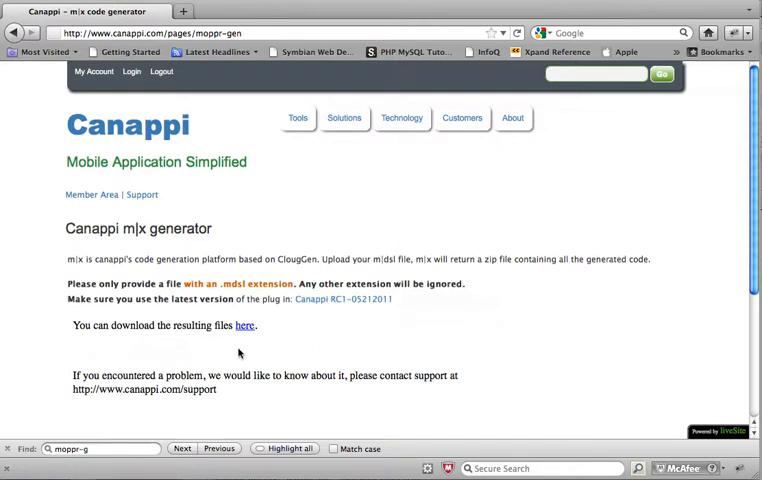
mouse_move(244, 326)
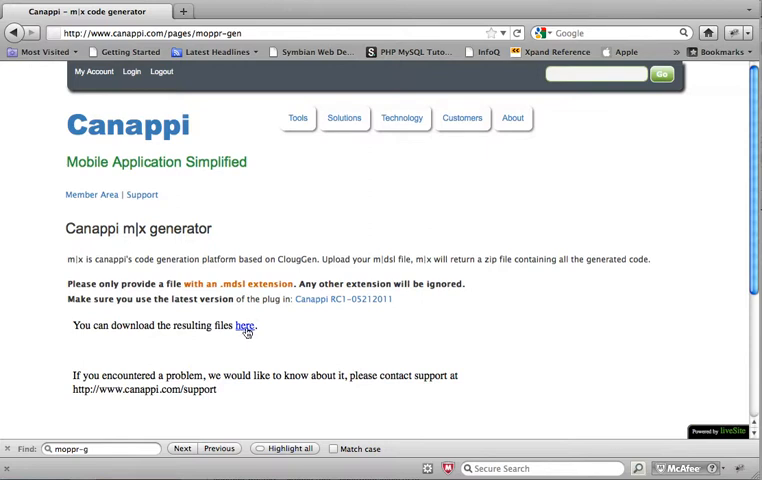
Download the generated archive via the 'here' link and open it with Archive Utility.
click(244, 324)
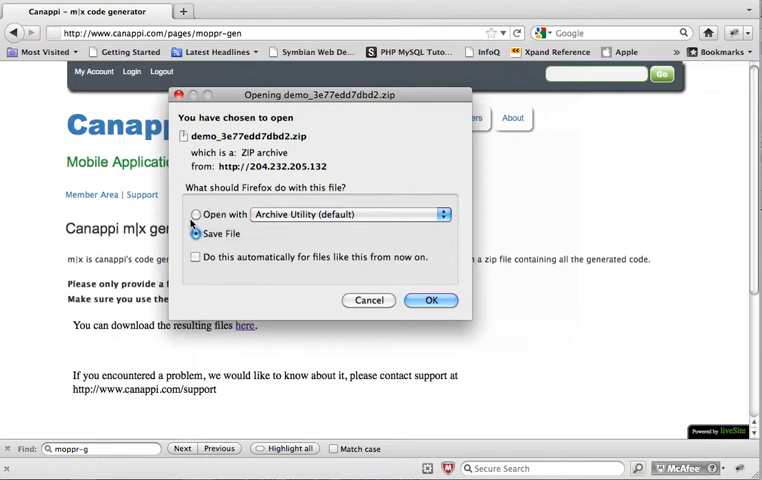
click(196, 214)
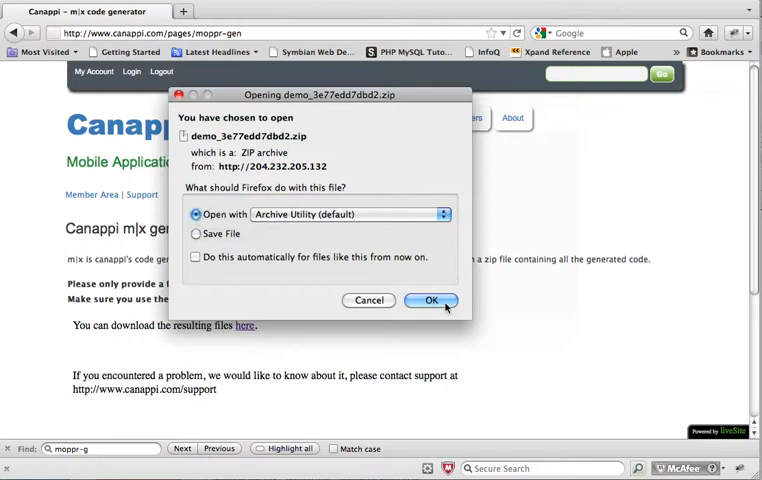
click(430, 300)
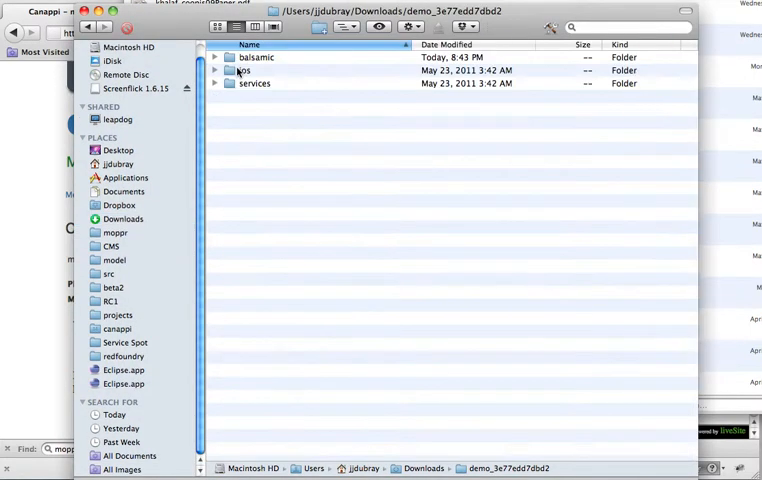
Enter the generated src folder and expand services and mysql to see the PHP files.
click(244, 70)
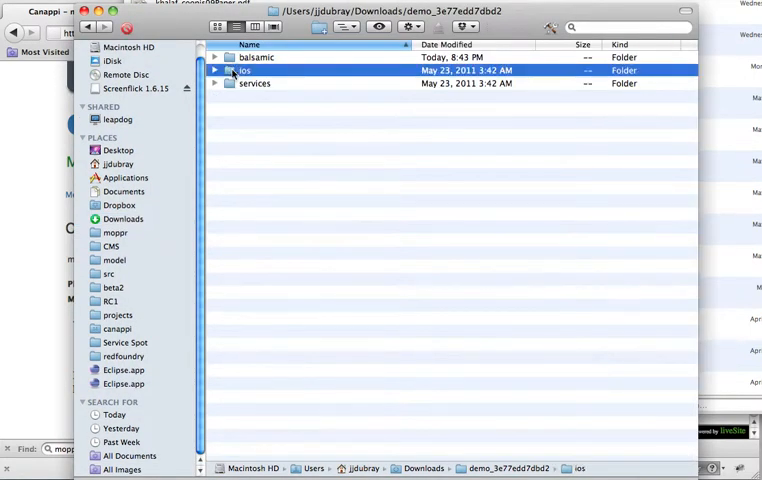
double_click(244, 70)
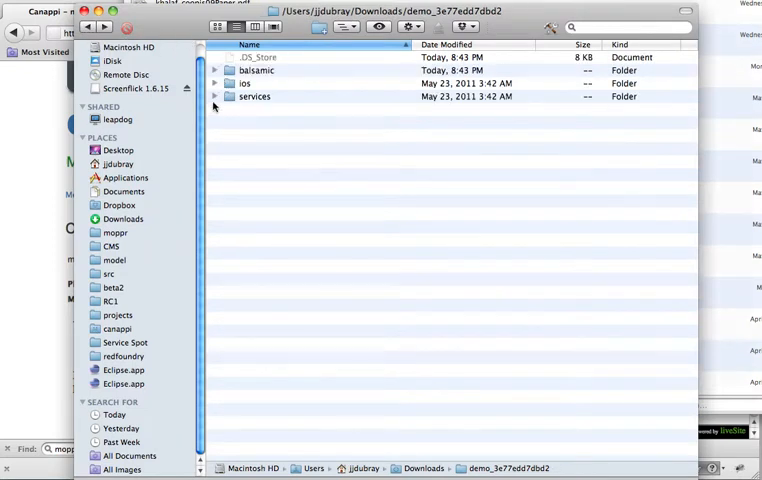
click(216, 96)
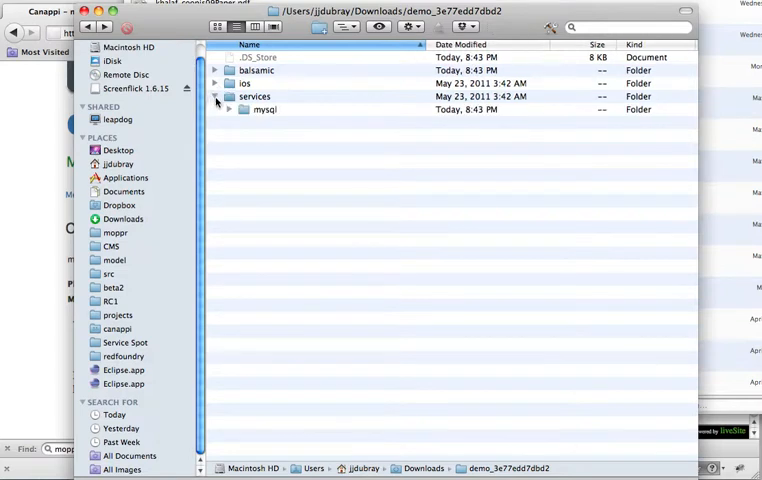
click(228, 108)
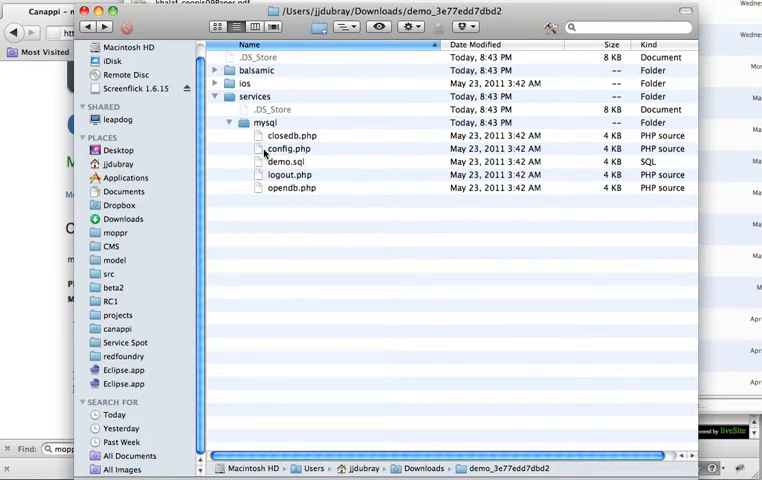
mouse_move(266, 156)
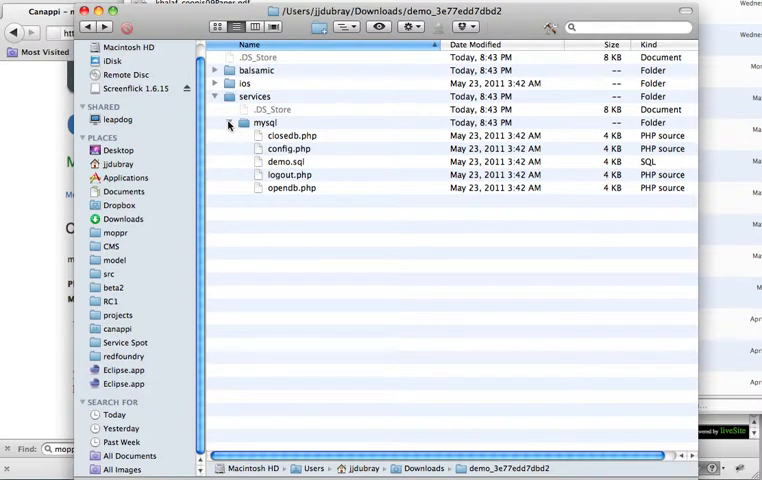
Collapse services and expand the balsamic folder to reveal demo.bmml.
click(216, 96)
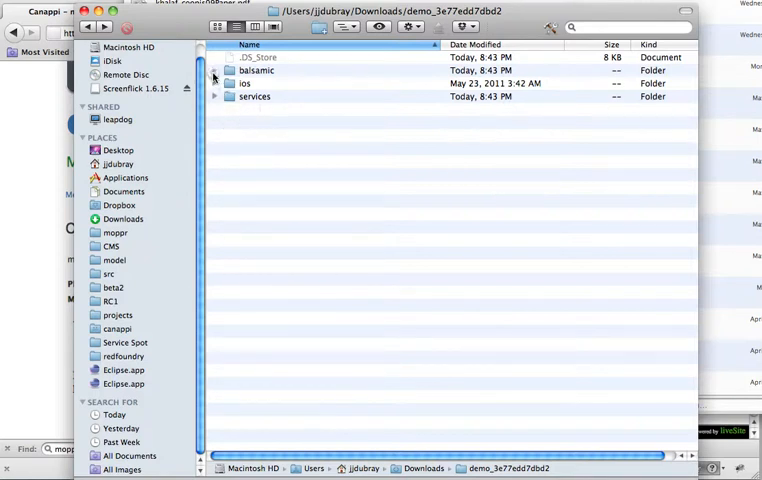
click(214, 70)
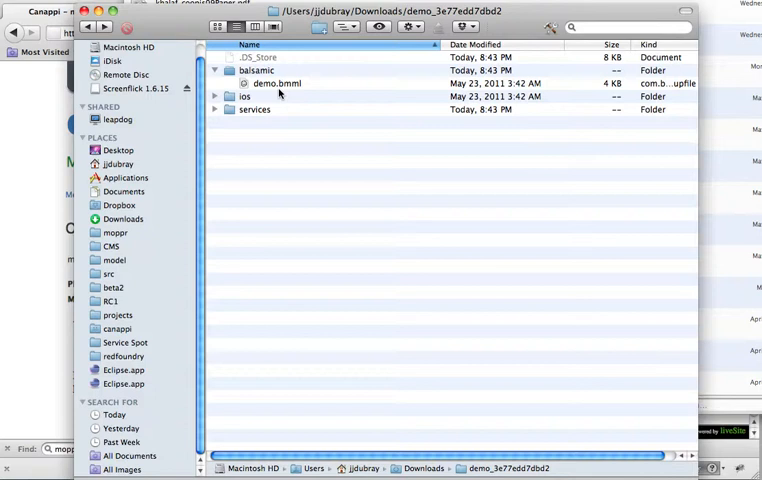
mouse_move(276, 90)
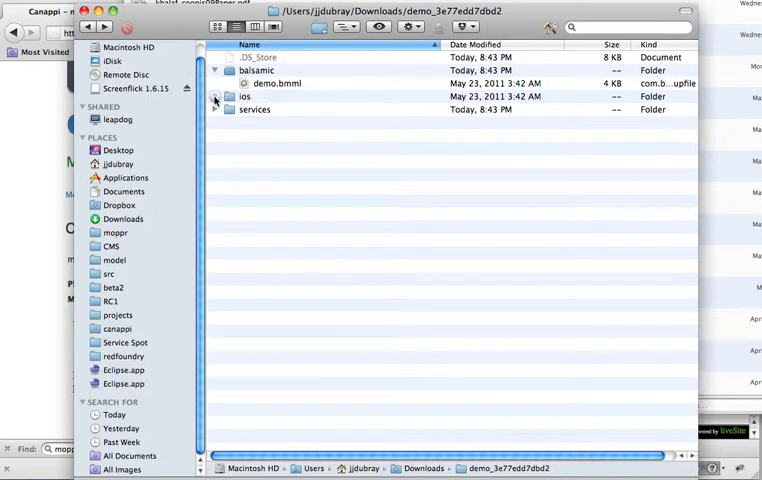
Expand the ios folder and its demo subfolder to show the generated Xcode sources.
click(216, 96)
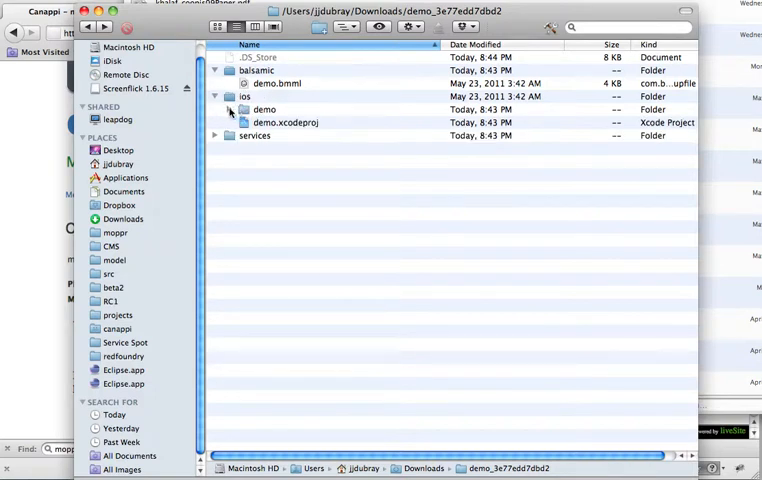
click(228, 108)
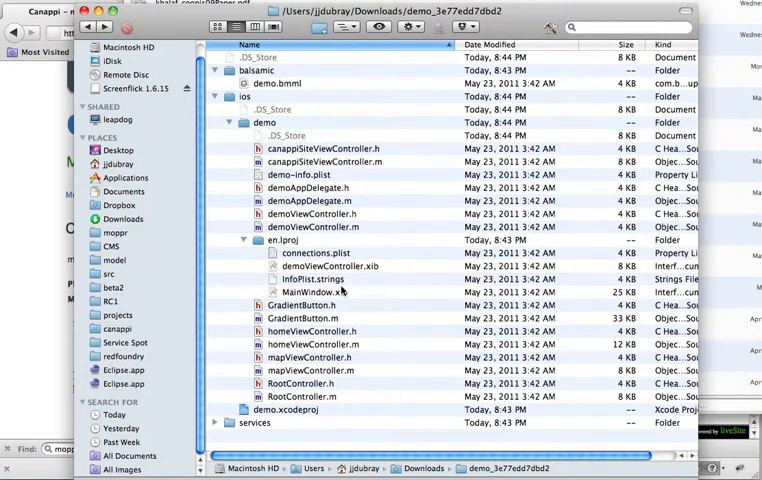
mouse_move(376, 320)
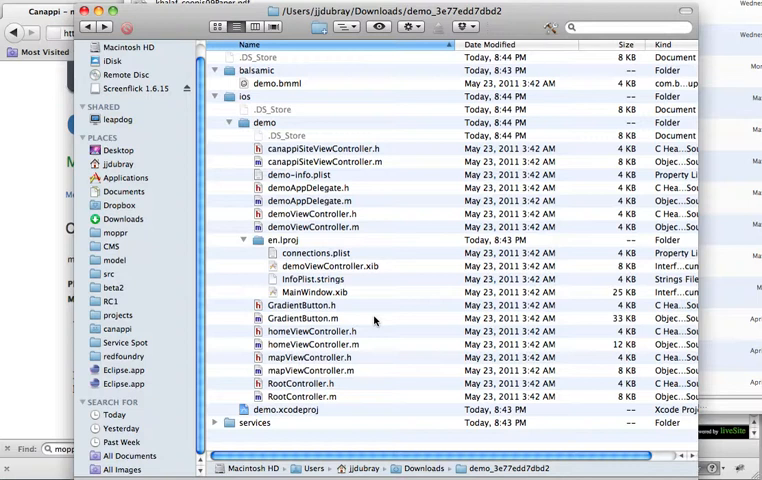
mouse_move(504, 208)
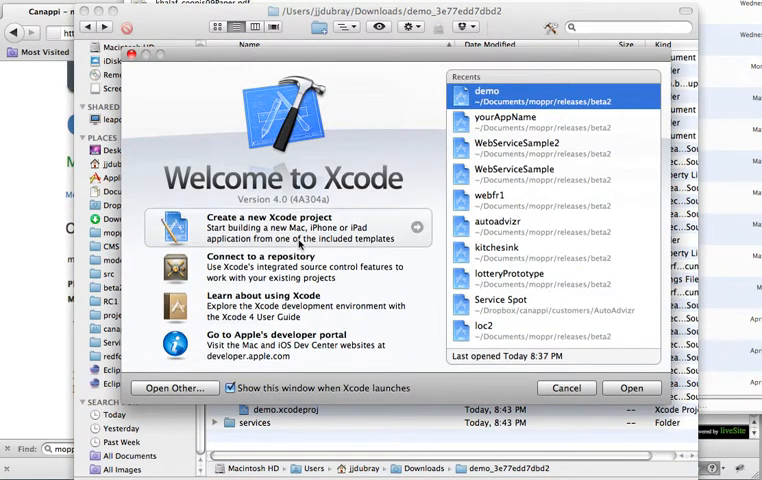
Start a new Xcode project using the View-based Application iOS template.
click(566, 388)
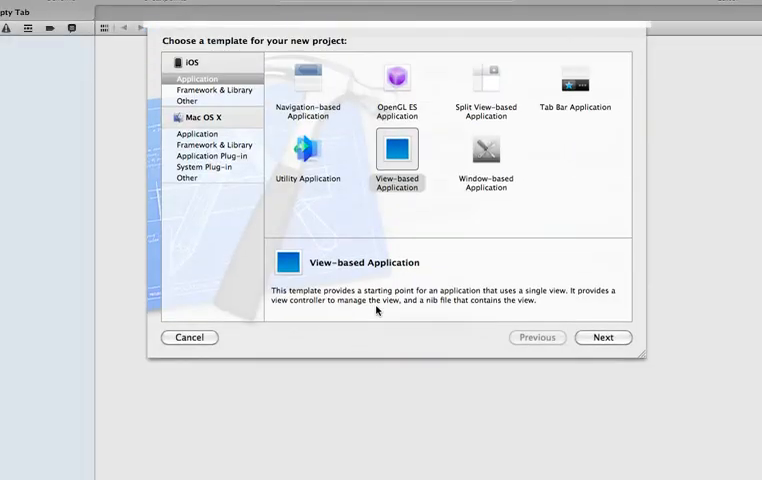
click(396, 150)
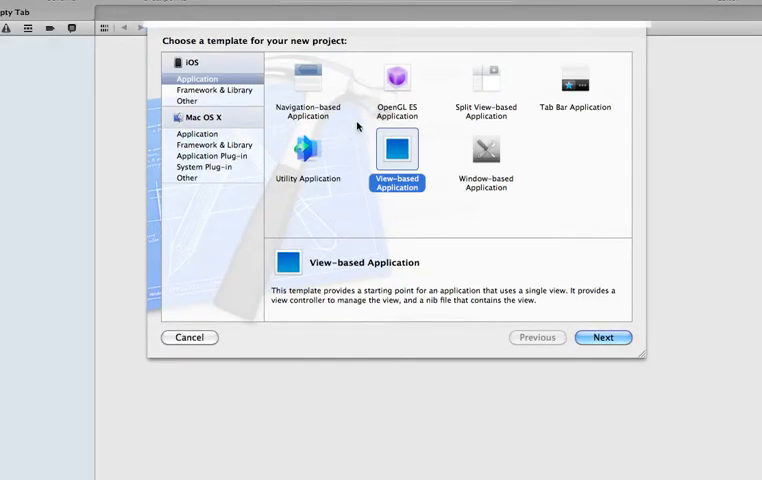
mouse_move(406, 192)
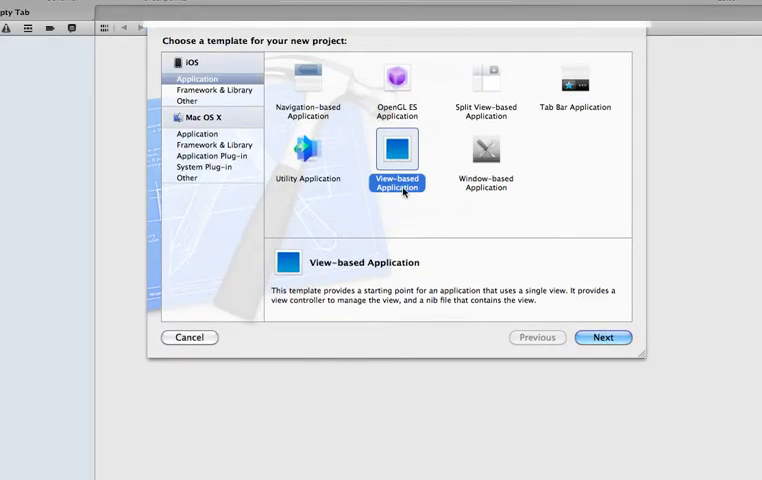
mouse_move(584, 348)
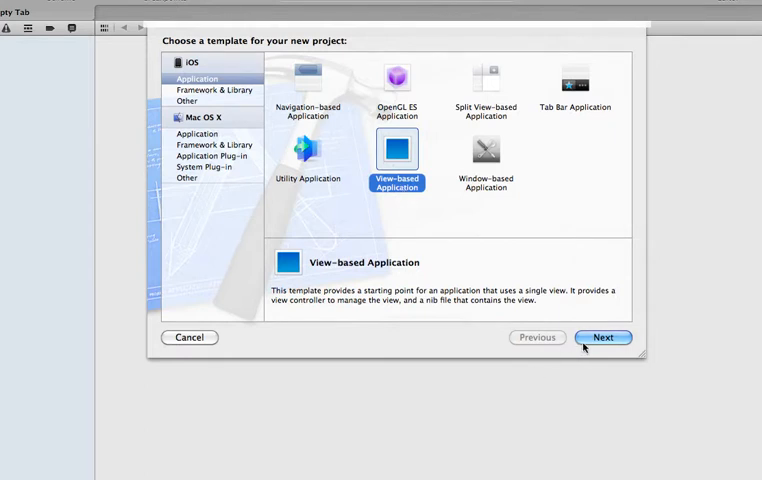
Name the product 'demo' for iPhone and continue to the save-location dialog.
click(604, 336)
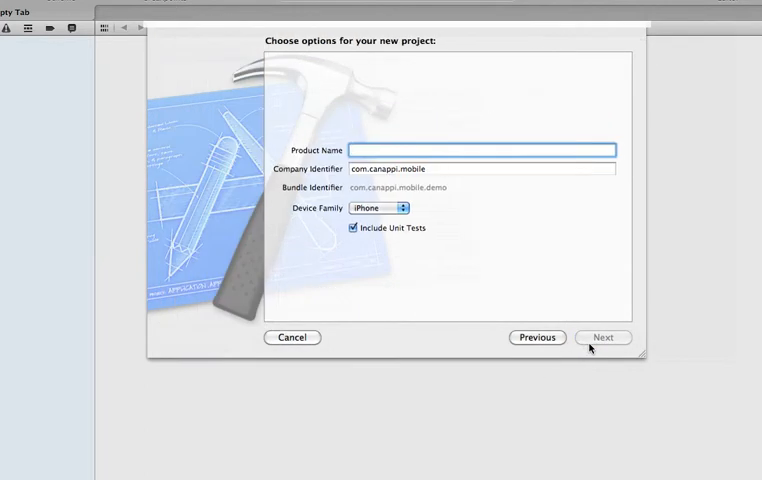
text(d)
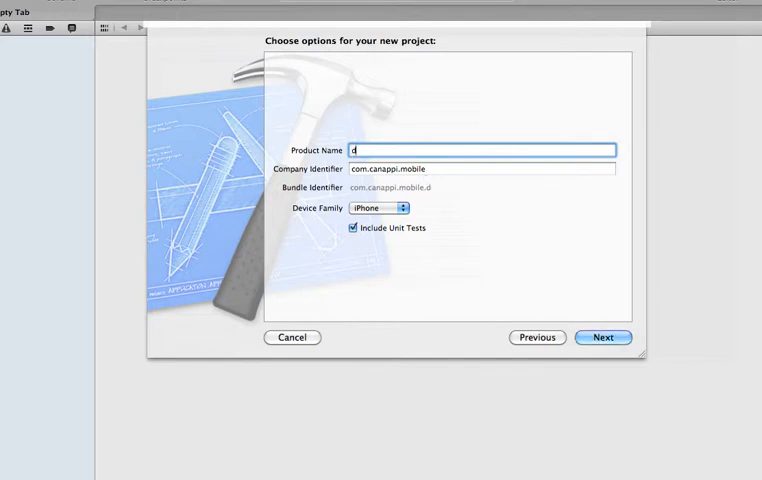
text(emo)
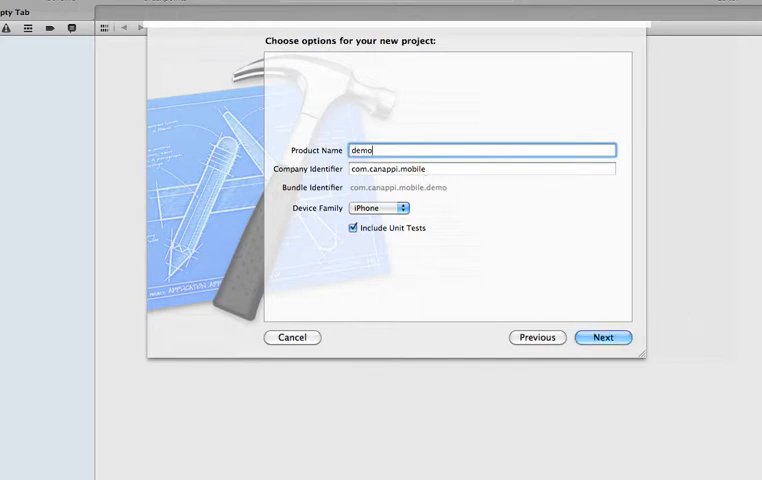
click(604, 336)
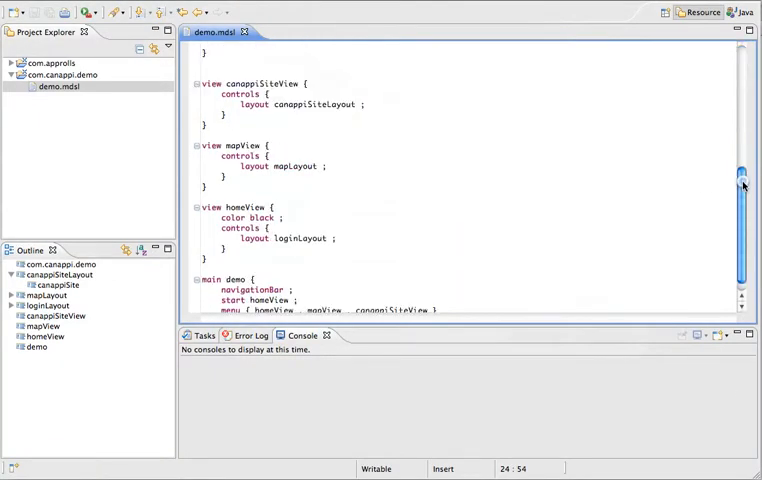
scroll(down, 3)
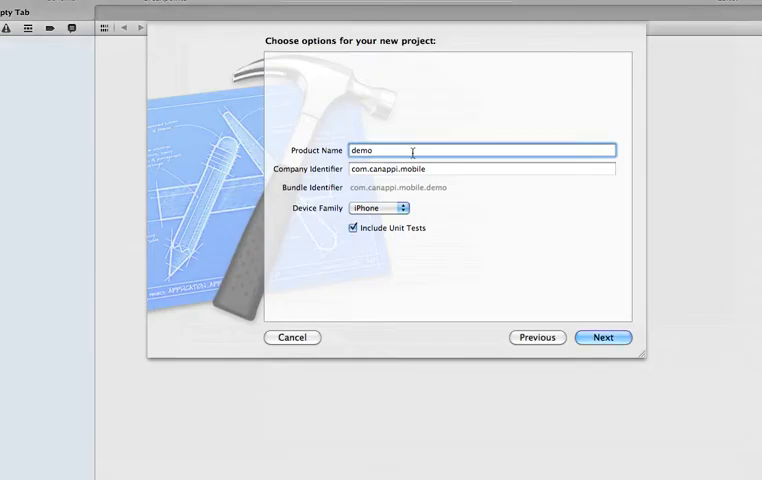
mouse_move(396, 152)
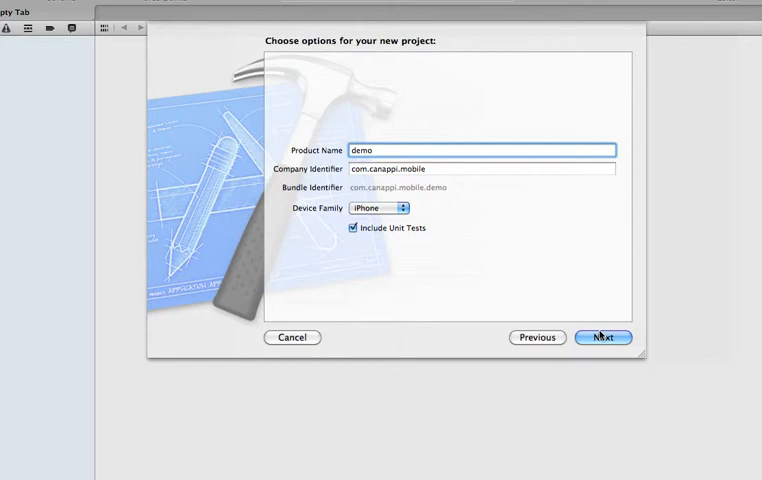
click(604, 336)
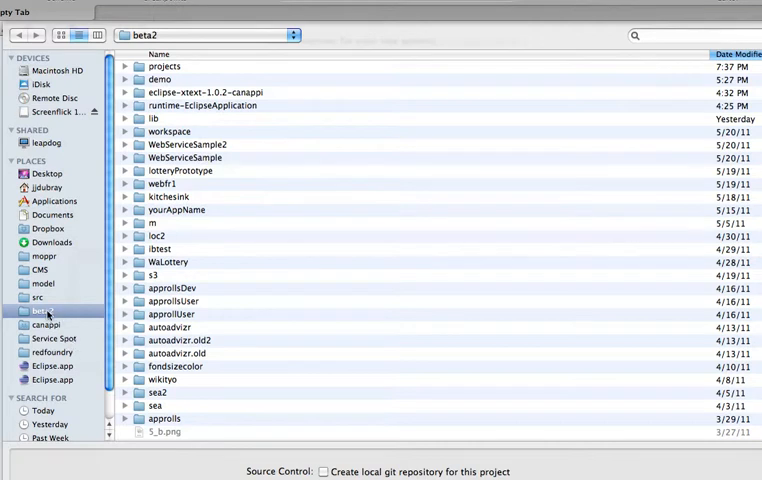
Create the demo project inside the new RC1 folder under Documents/moppr/releases.
click(44, 256)
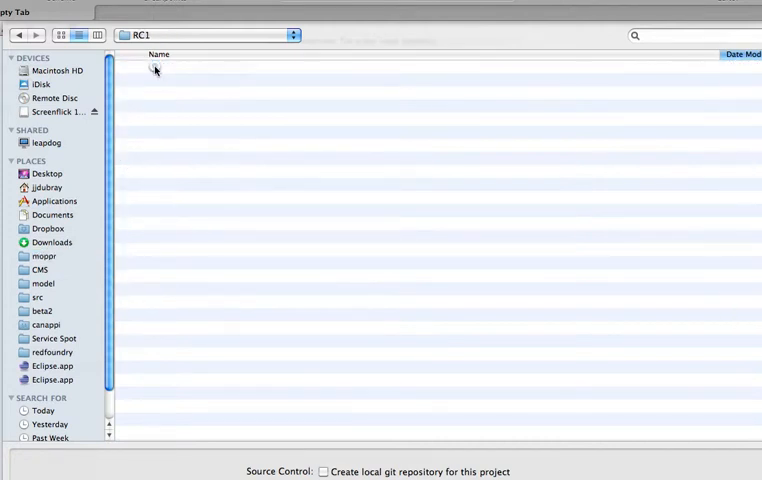
mouse_move(144, 112)
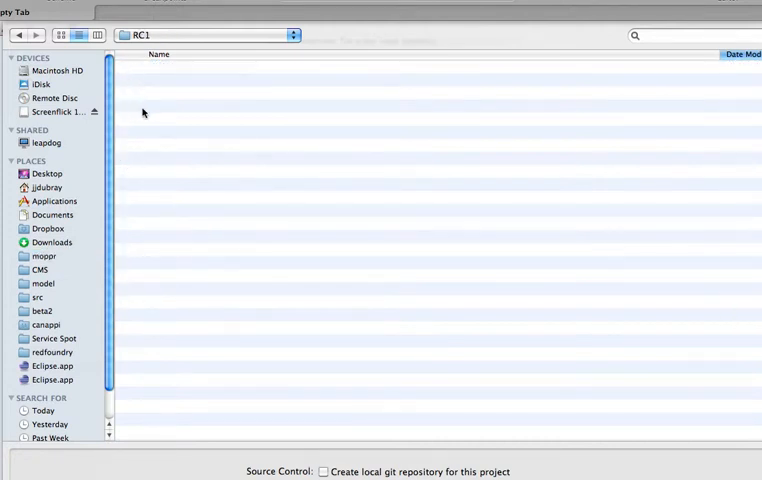
mouse_move(424, 324)
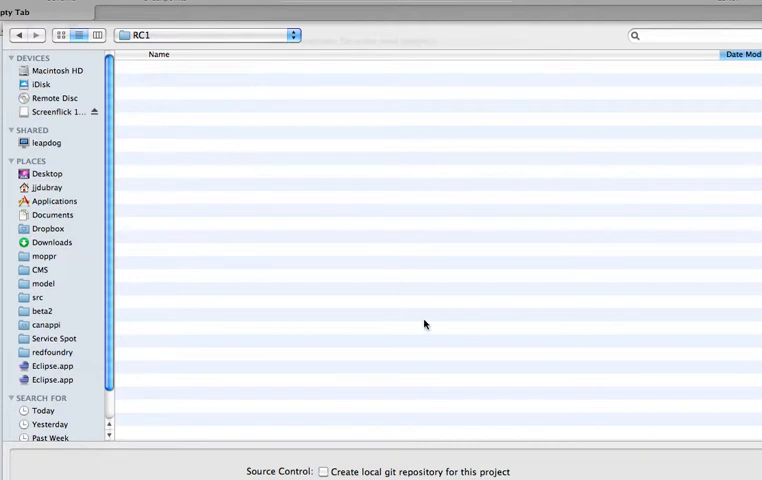
mouse_move(424, 324)
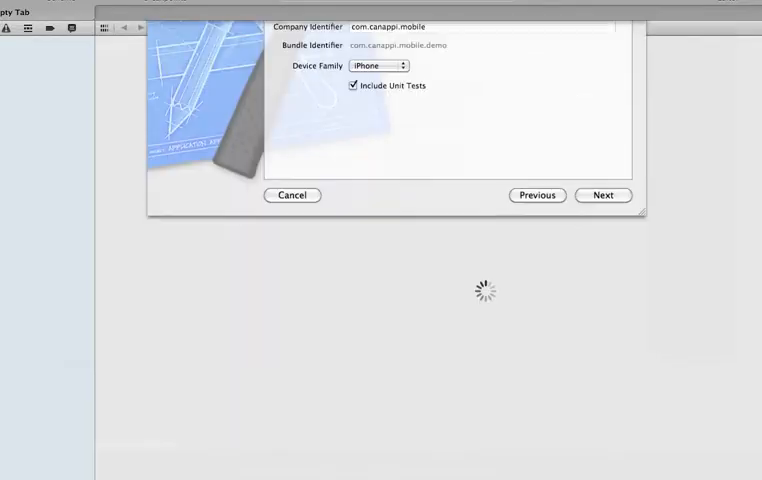
click(604, 196)
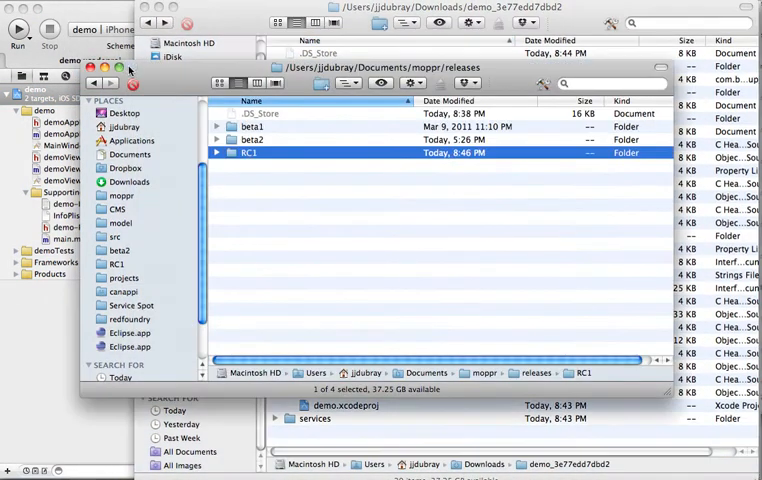
Select the generated .h, .m and plist files inside the downloaded ios/demo folder.
click(92, 70)
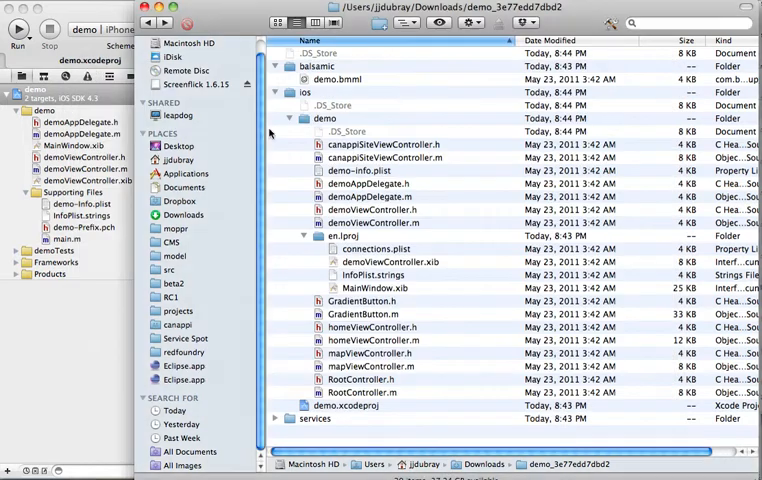
mouse_move(252, 270)
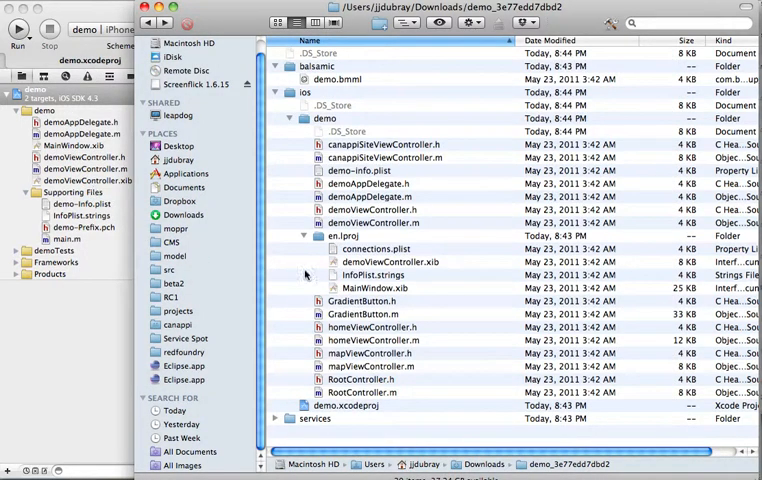
mouse_move(400, 228)
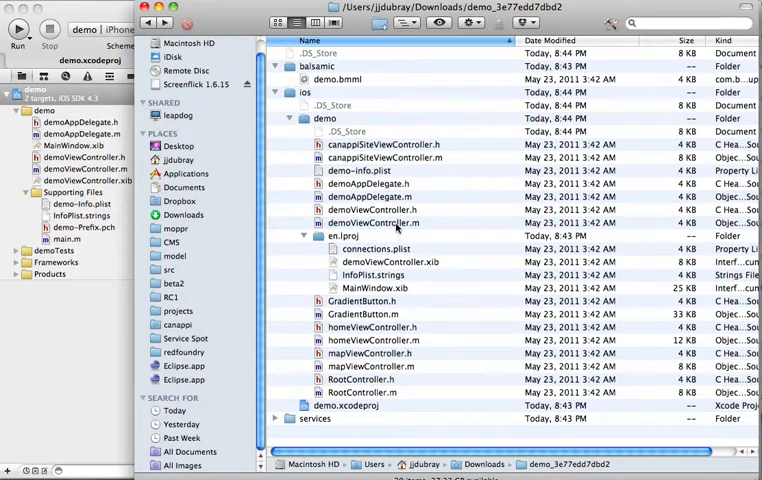
mouse_move(366, 334)
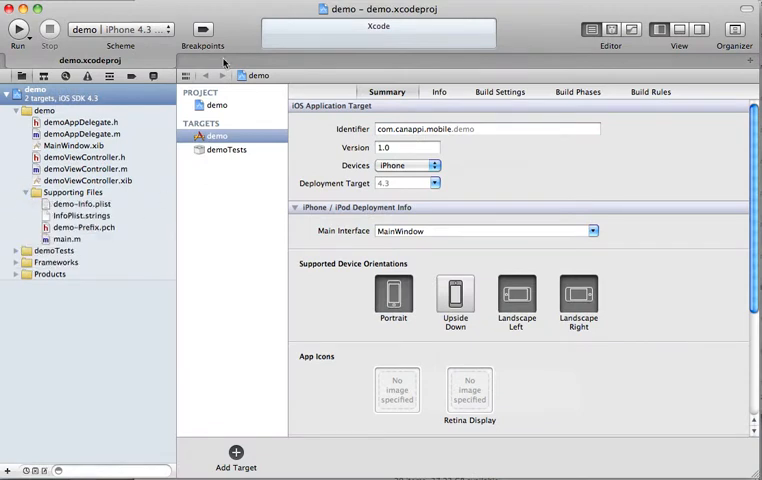
mouse_move(224, 64)
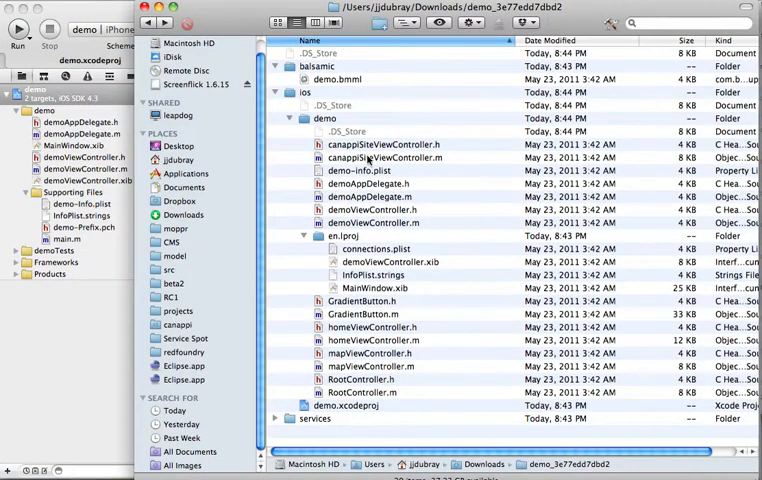
click(382, 144)
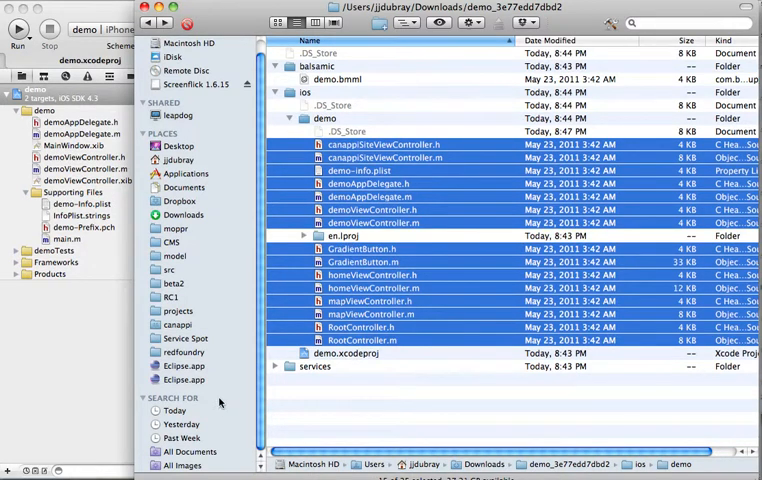
Drop the selected source files into RC1/demo, replacing the existing copies.
click(168, 296)
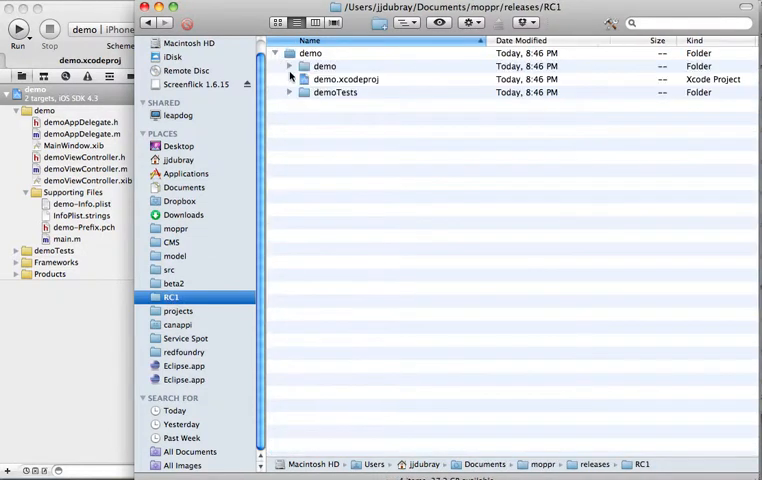
double_click(324, 66)
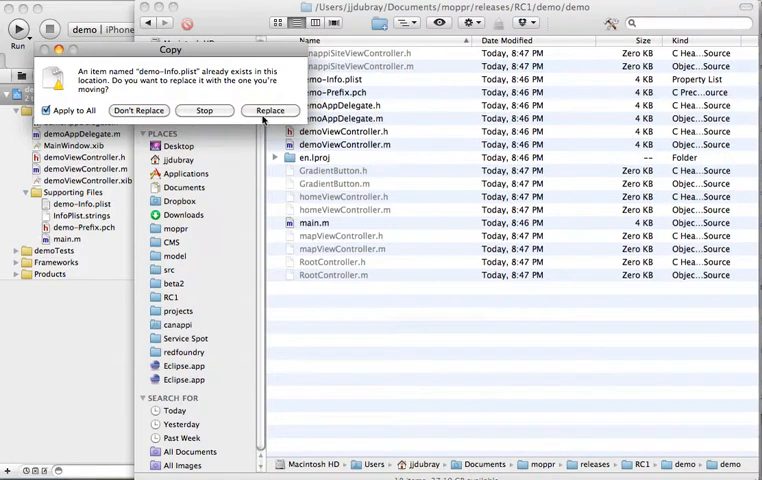
click(270, 110)
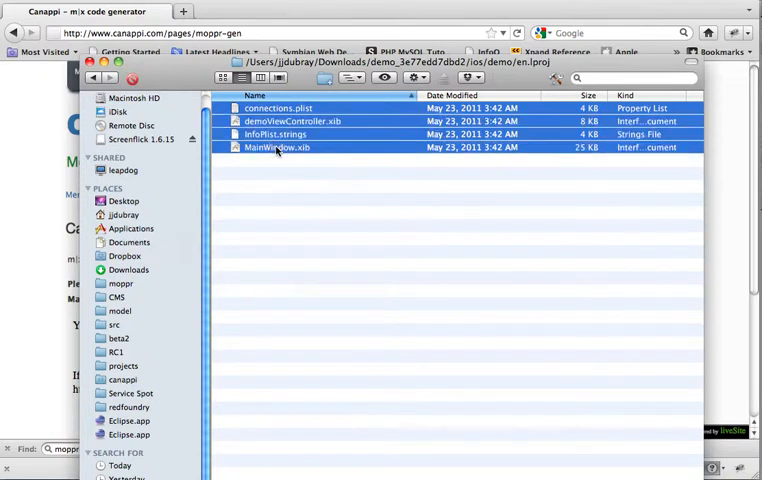
Drop the four en.lproj resource files into RC1/demo/en.lproj, replacing all existing ones.
click(118, 352)
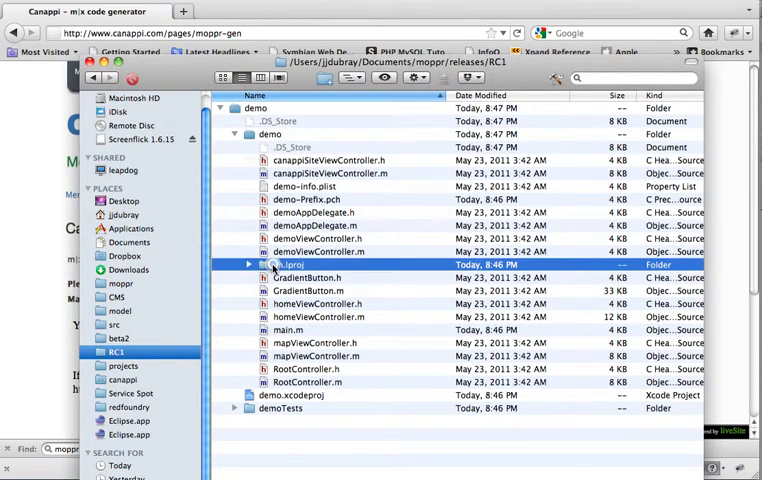
double_click(292, 264)
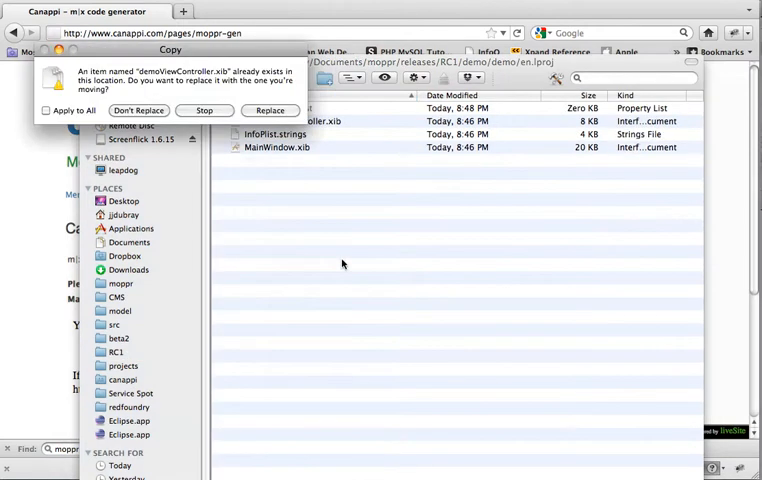
click(46, 110)
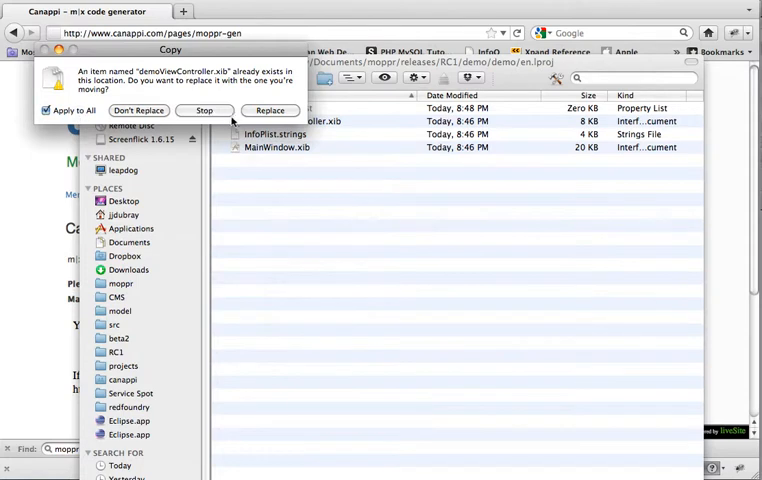
click(270, 110)
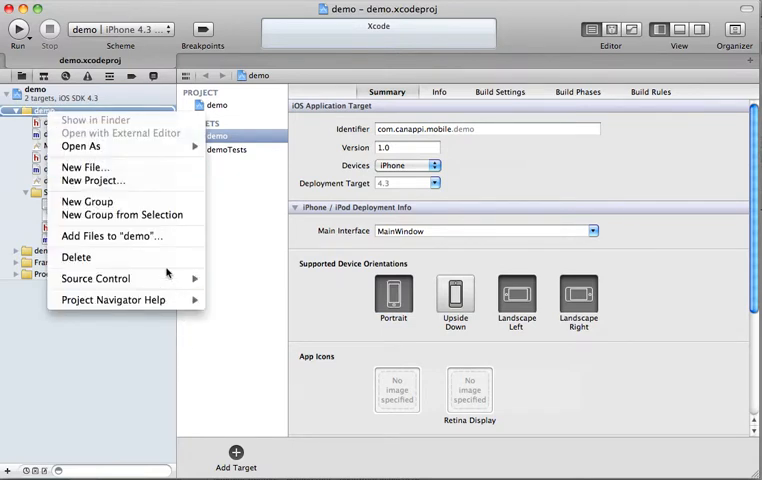
mouse_move(112, 236)
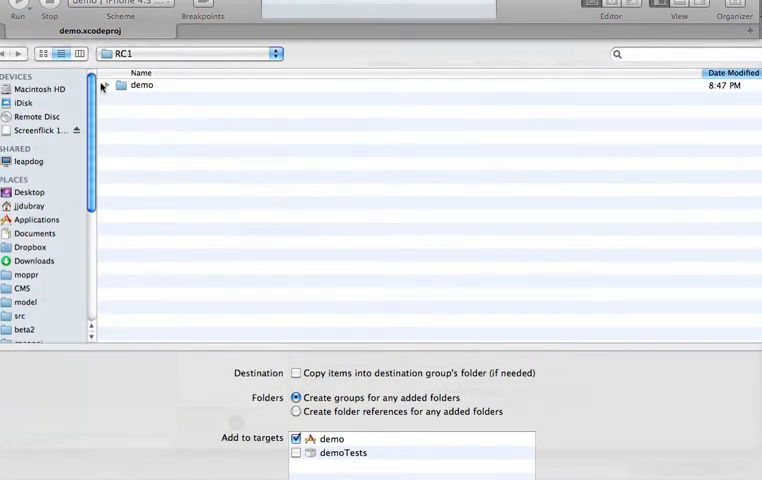
Select RootController.m and the other controller sources in RC1/demo, with Copy items ticked.
click(106, 84)
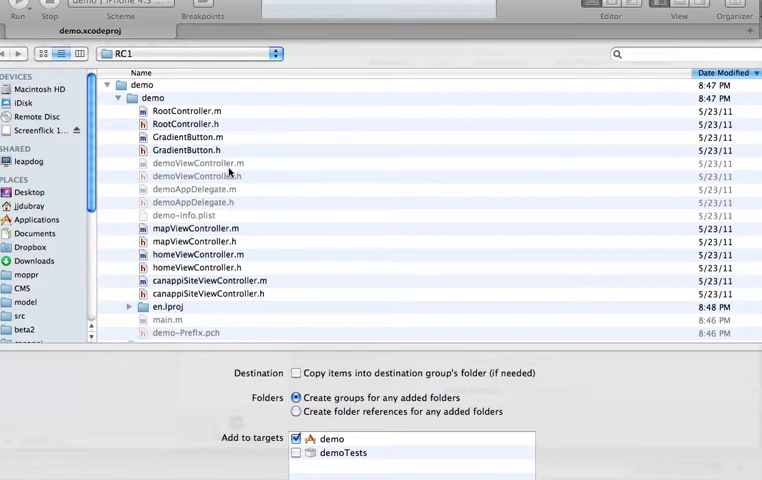
click(186, 112)
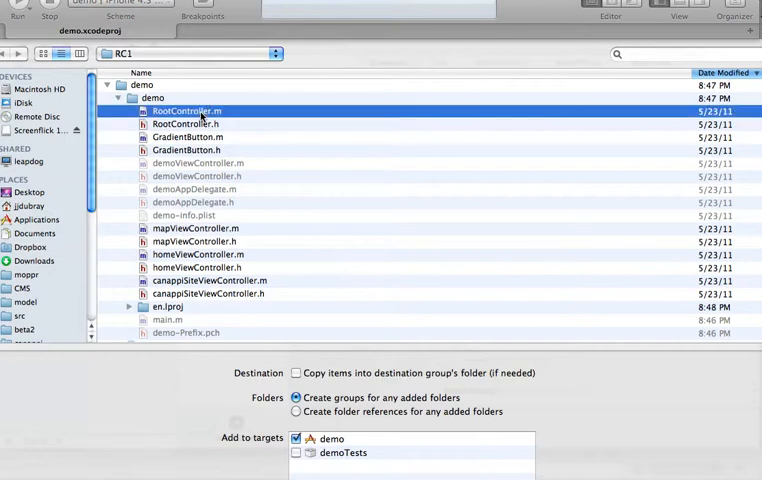
mouse_move(220, 294)
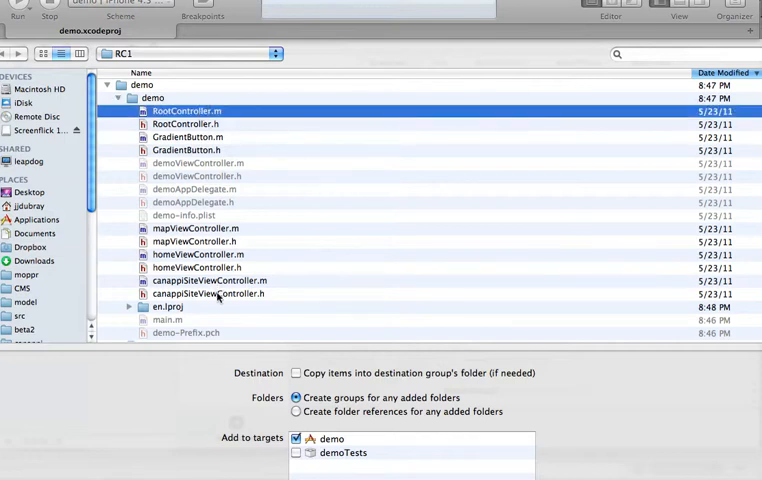
click(208, 294)
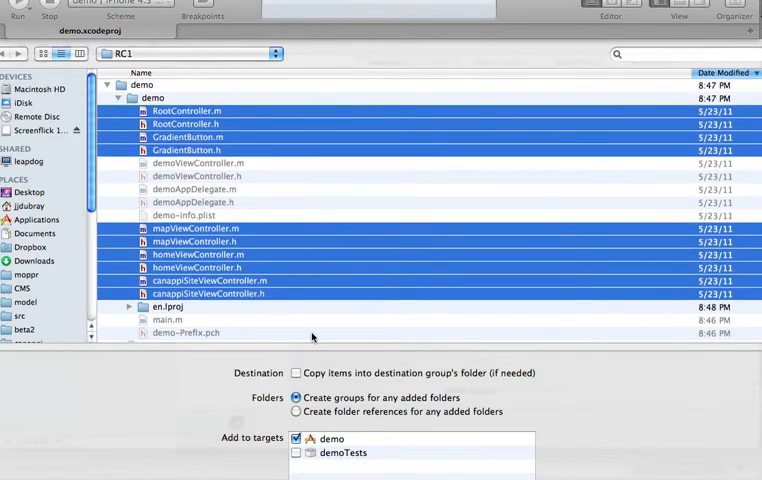
click(296, 372)
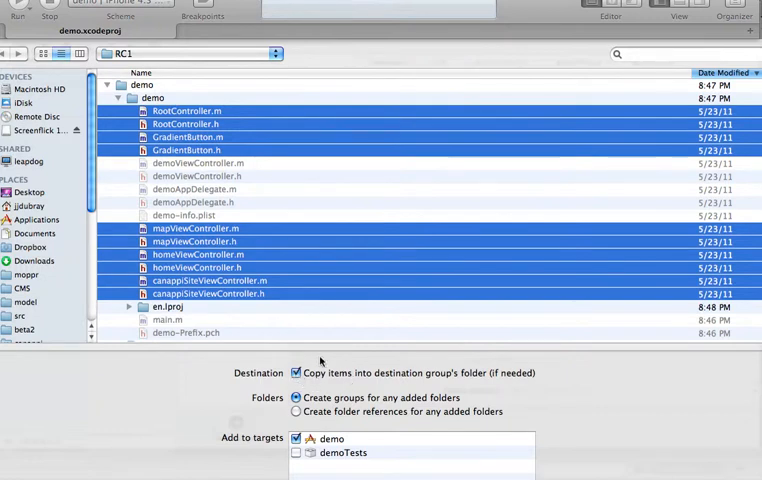
mouse_move(356, 392)
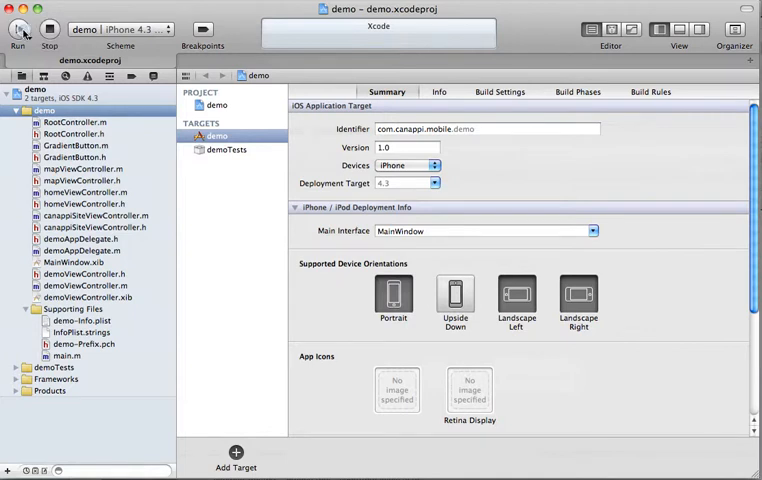
Run the build, inspect the MKMapView Mach-O linker error, then return to the project settings.
click(18, 28)
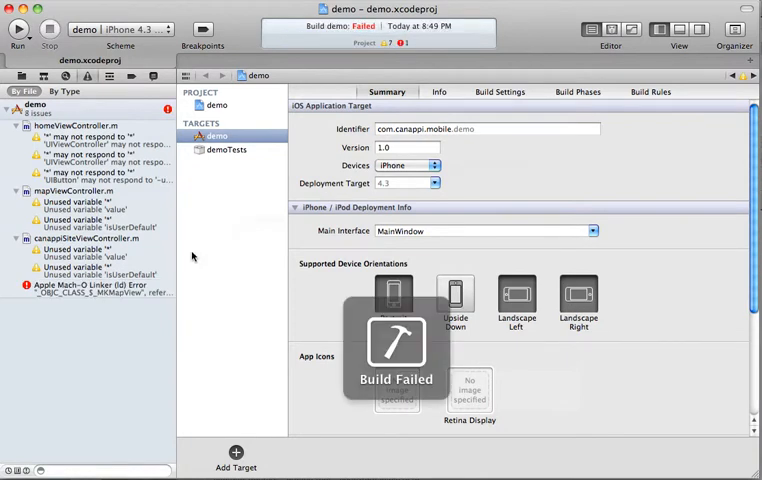
click(96, 290)
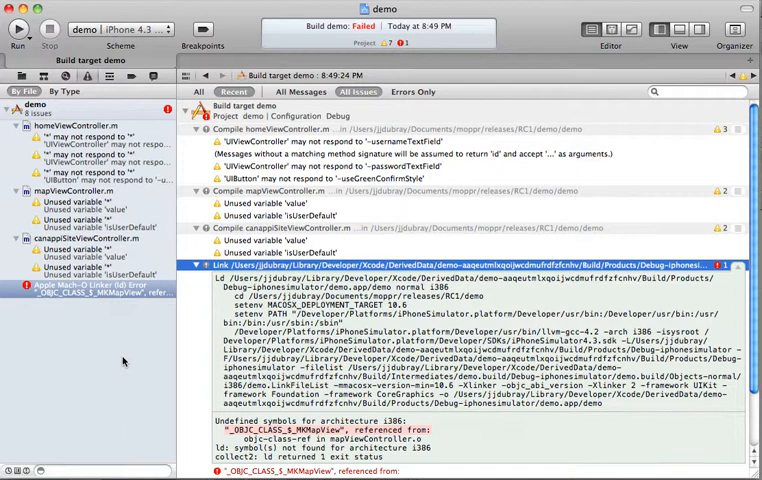
mouse_move(124, 362)
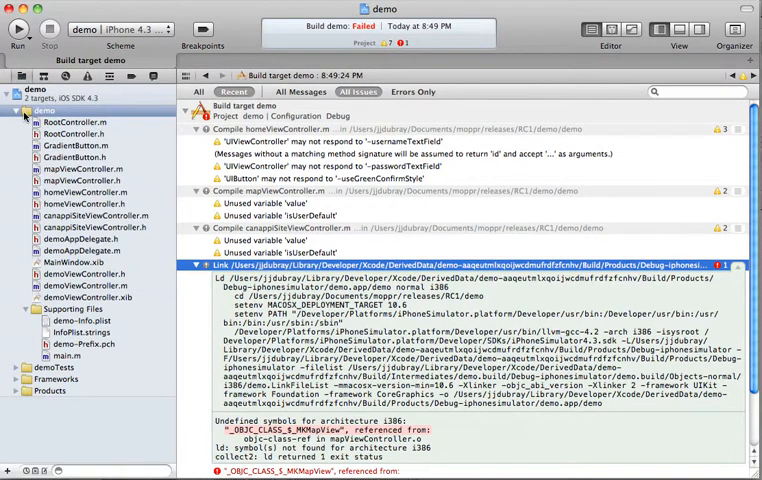
click(44, 96)
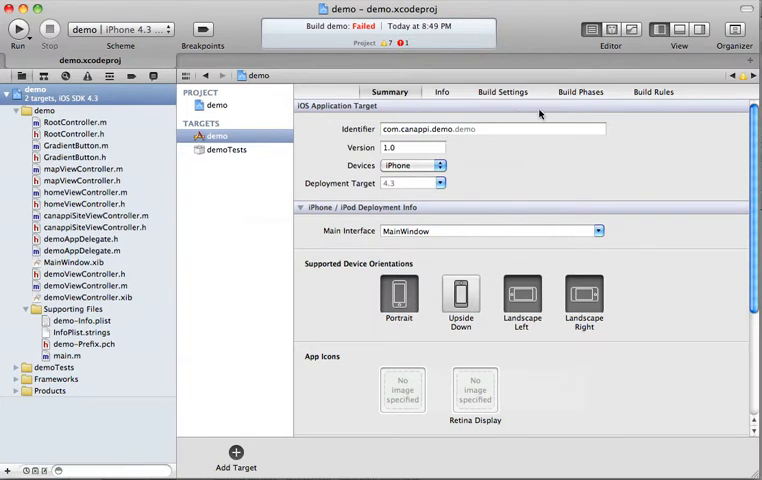
Show the demo target's Build Phases and expand Link Binary With Libraries.
click(580, 92)
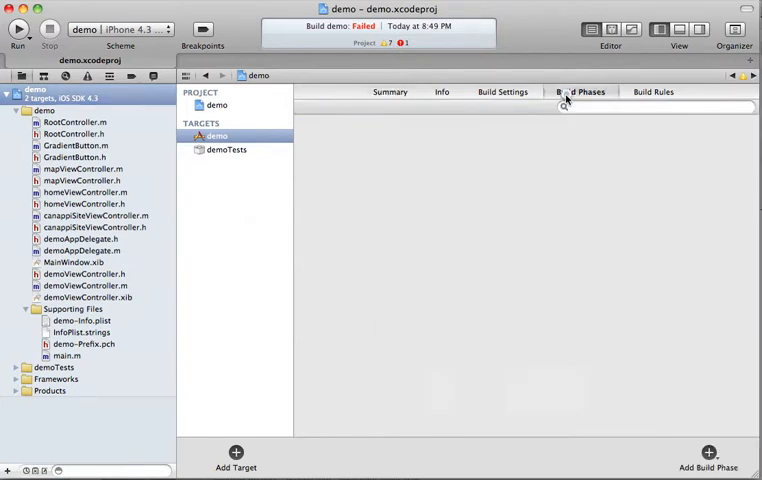
click(580, 92)
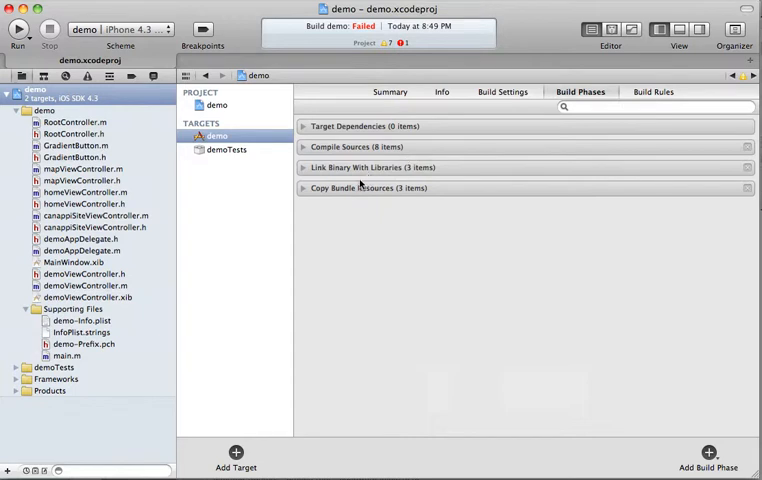
mouse_move(360, 184)
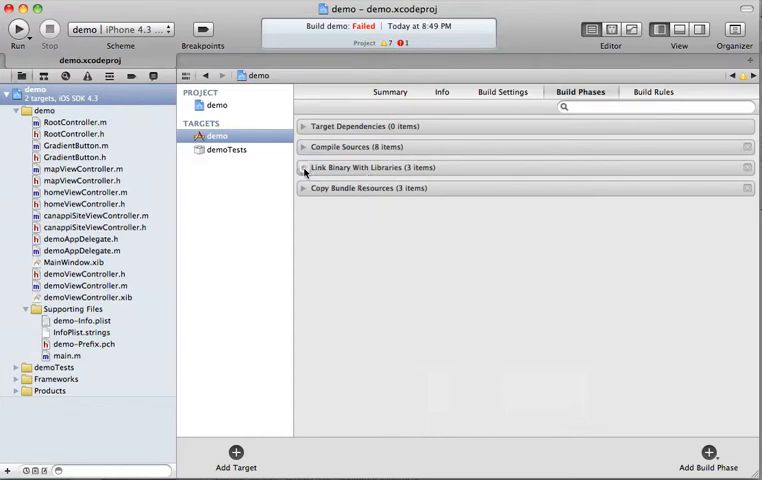
click(304, 168)
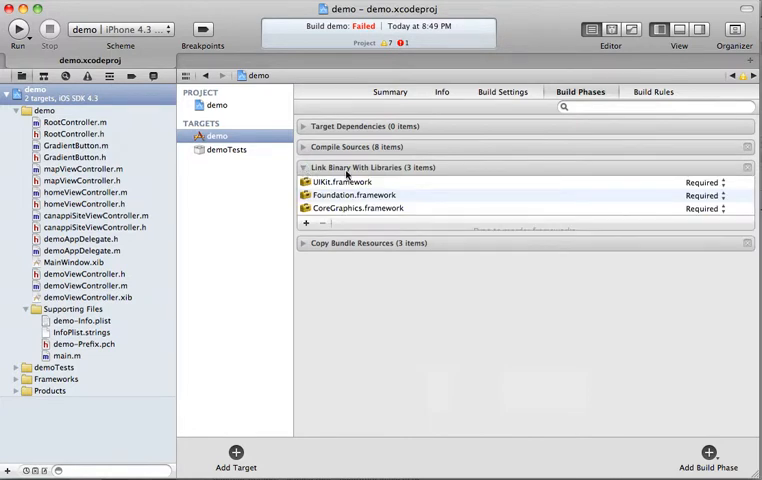
click(306, 222)
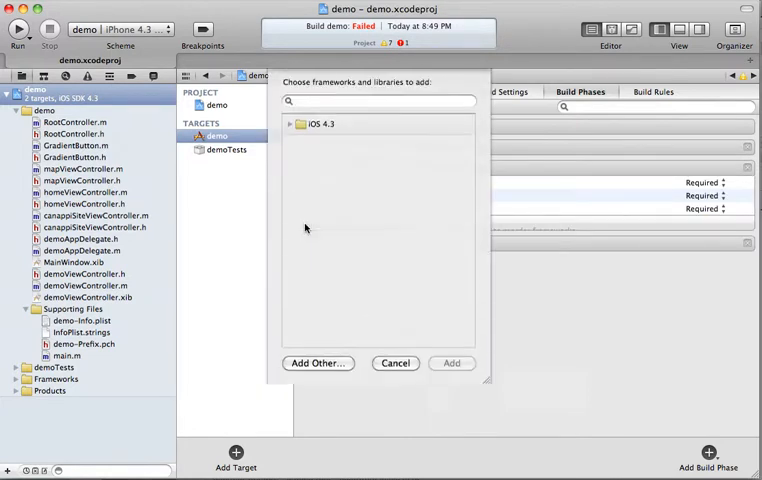
Search 'map', add MapKit.framework to the linked libraries, and run the app.
text(m)
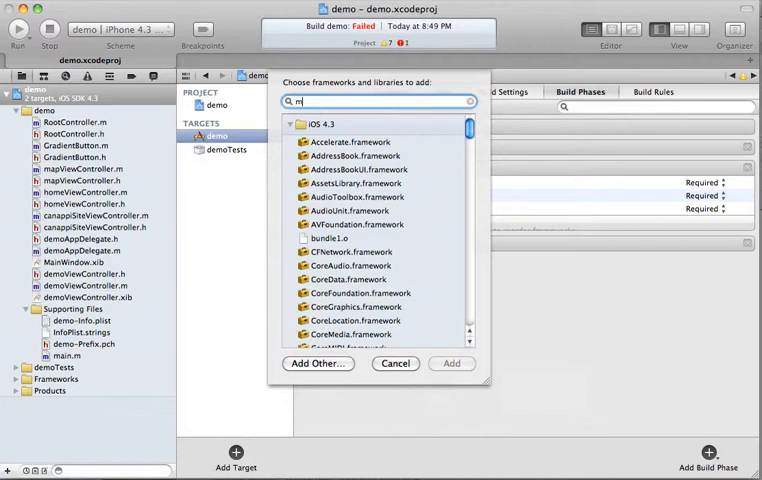
text(ap)
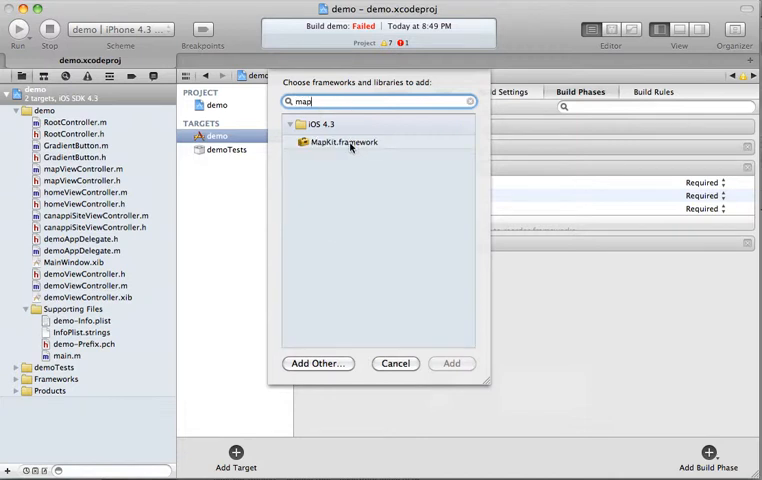
click(452, 364)
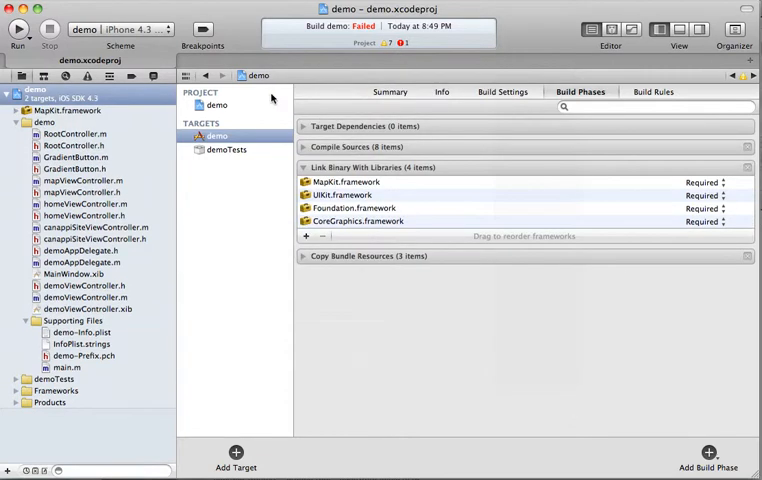
click(18, 28)
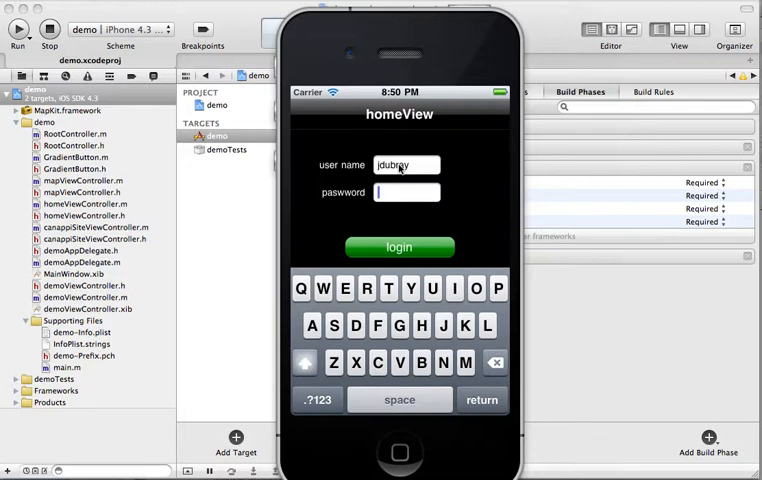
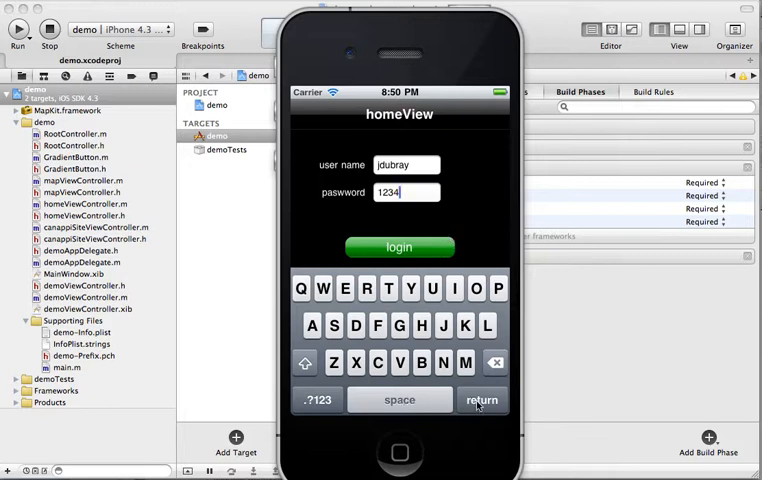
click(482, 400)
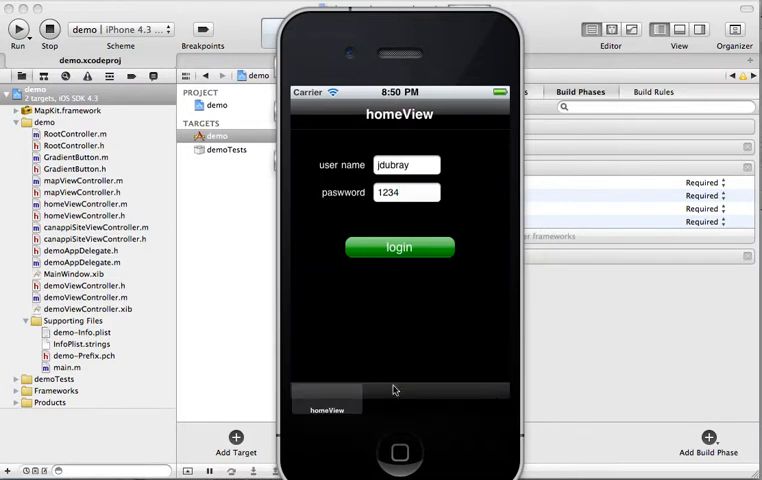
Switch to the mapView tab, then to the canappiSiteView tab.
click(398, 246)
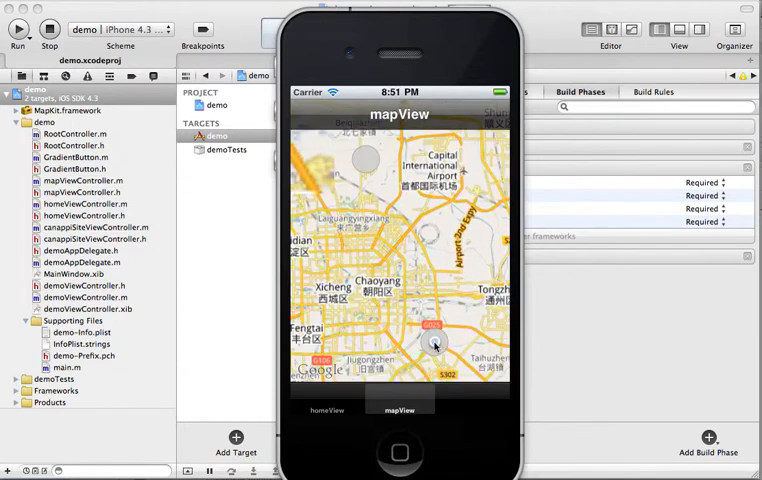
click(472, 410)
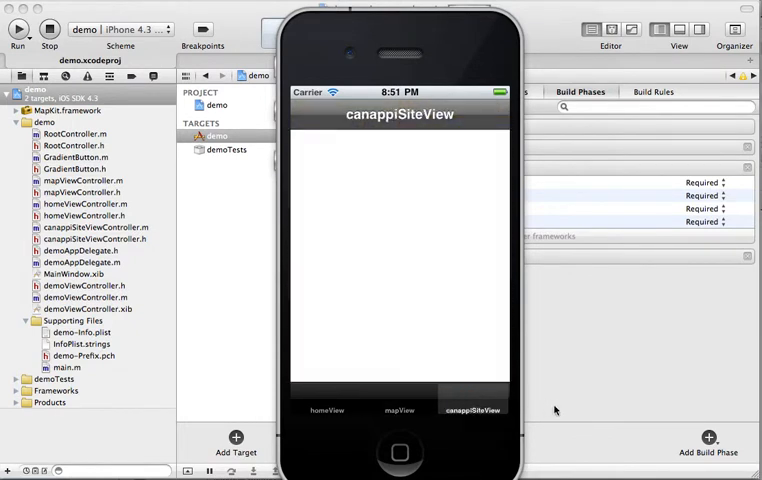
mouse_move(472, 276)
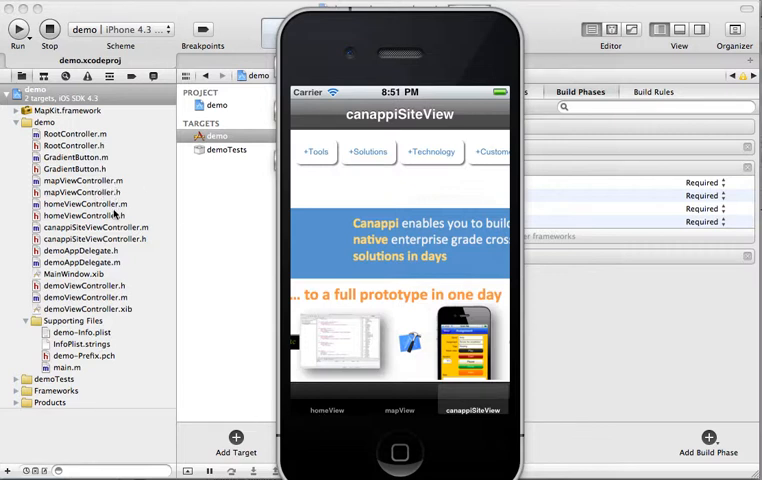
mouse_move(96, 292)
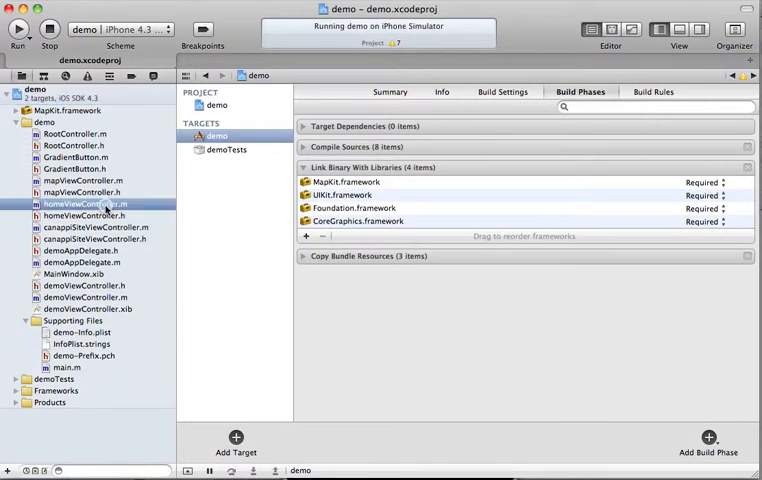
View homeViewController.m from the viewDidLoad login setup down to the empty Control Actions mark.
click(84, 204)
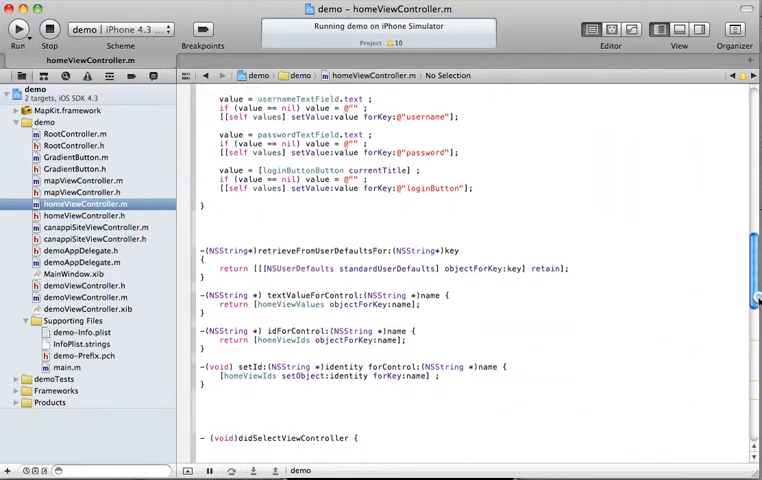
scroll(down, 3)
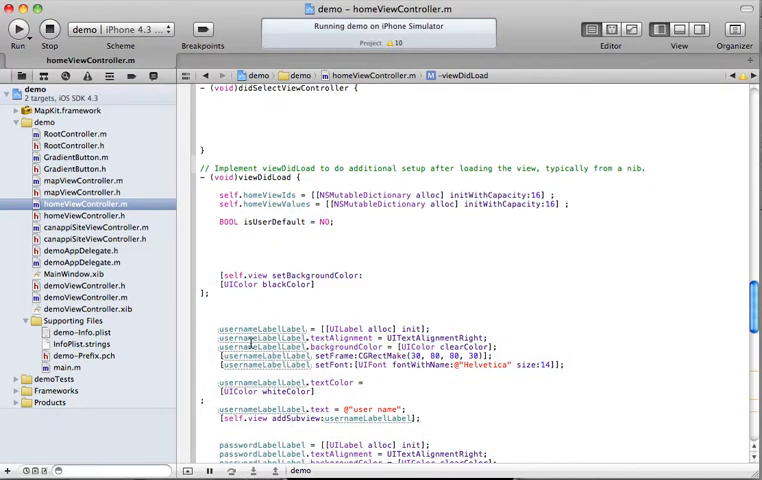
scroll(down, 3)
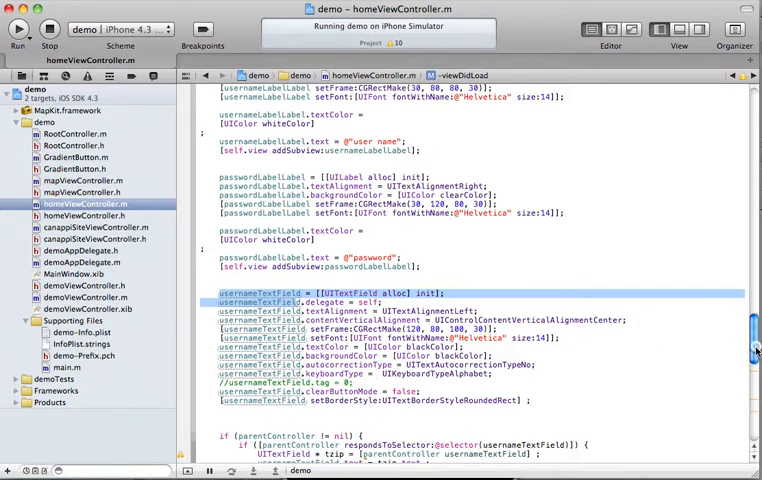
scroll(down, 3)
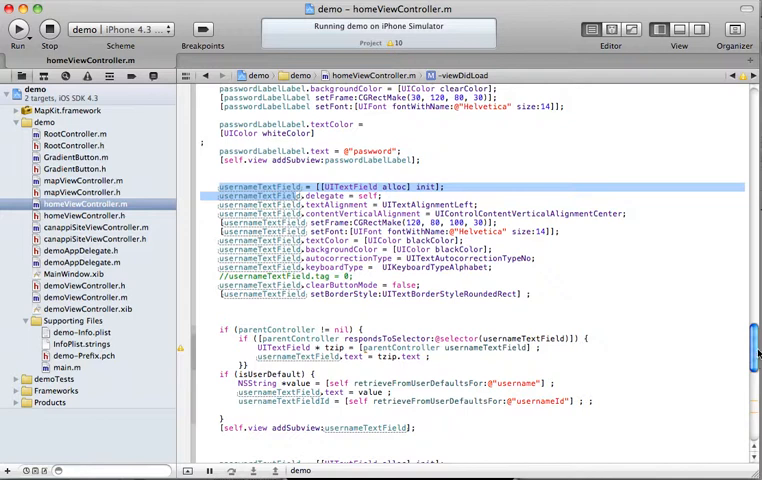
scroll(down, 3)
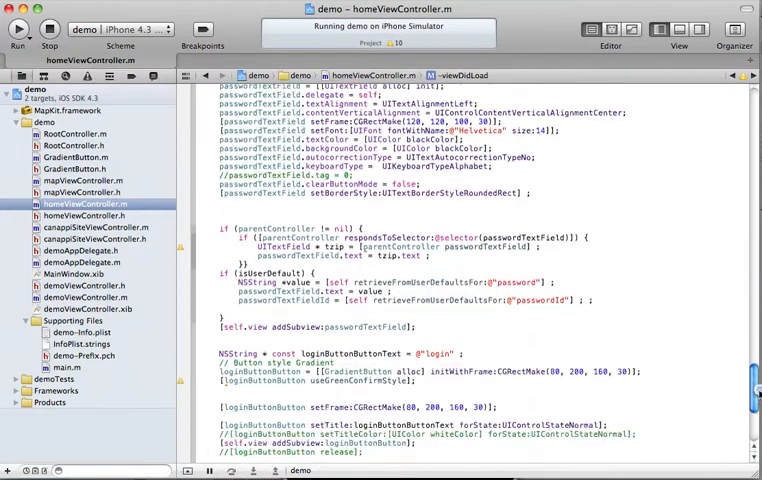
scroll(down, 3)
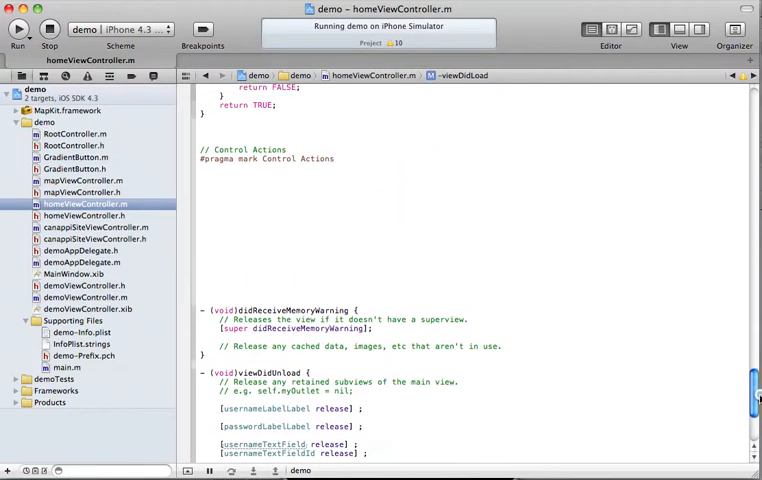
scroll(down, 3)
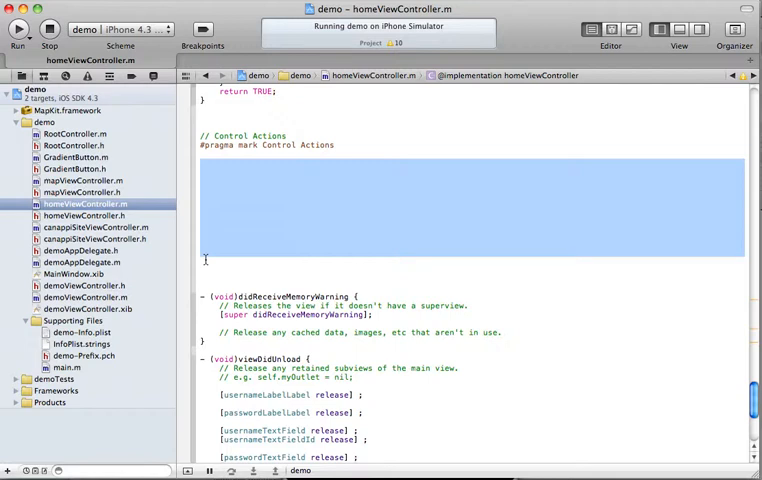
mouse_move(256, 184)
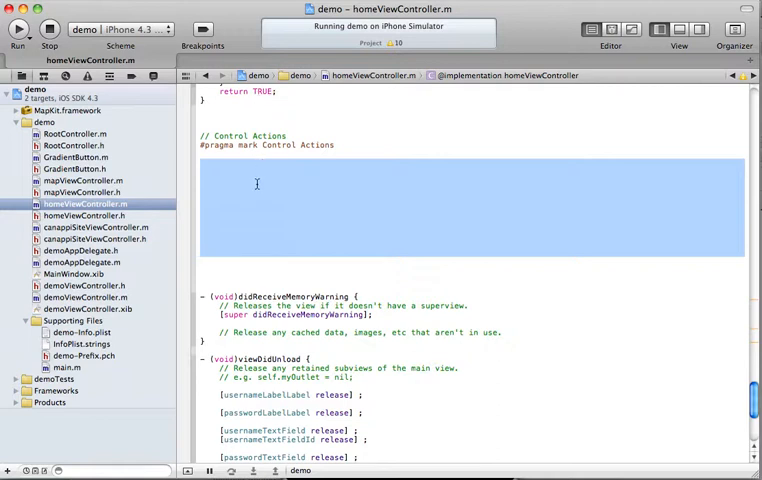
mouse_move(232, 8)
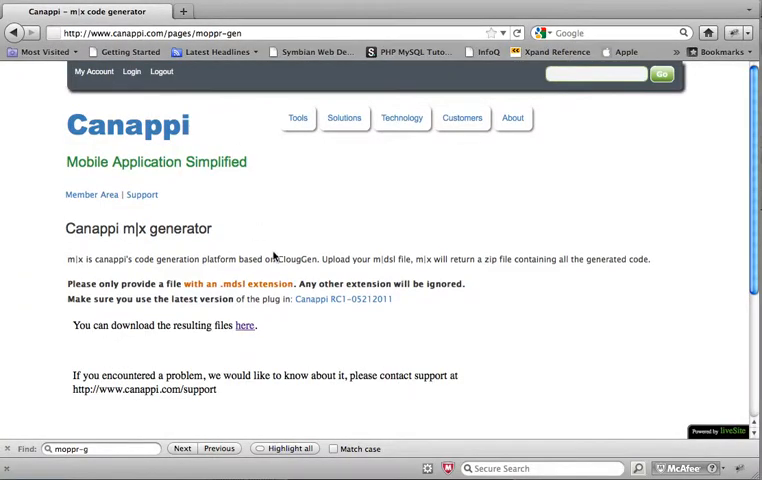
mouse_move(356, 250)
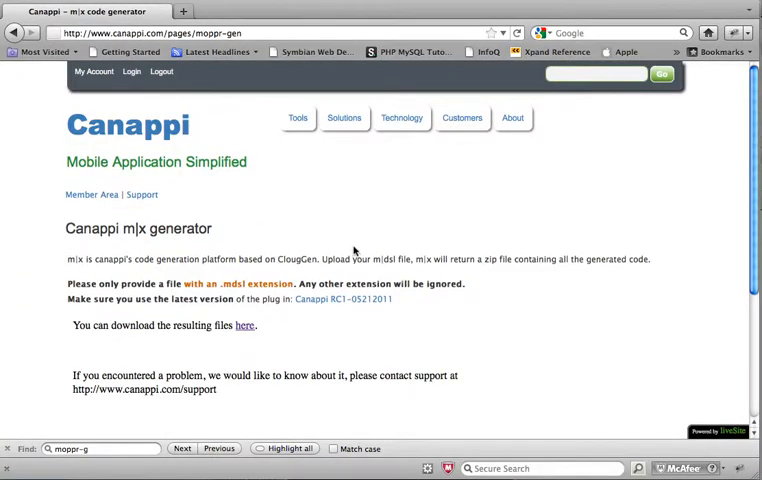